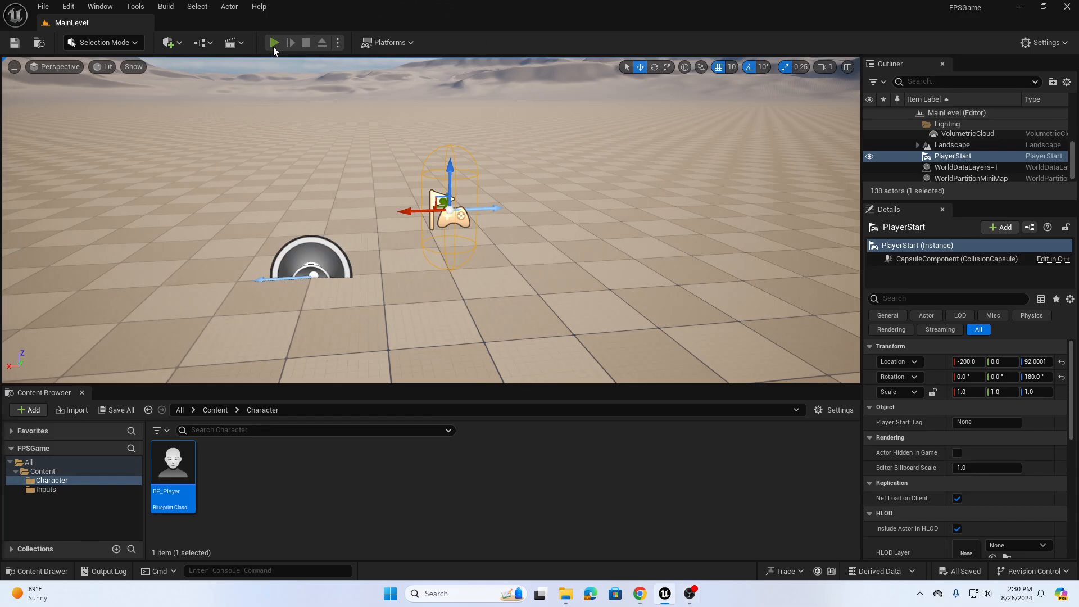
# Run and stop a quick playtest of the level, then open BP_Player
pyautogui.click(273, 43)
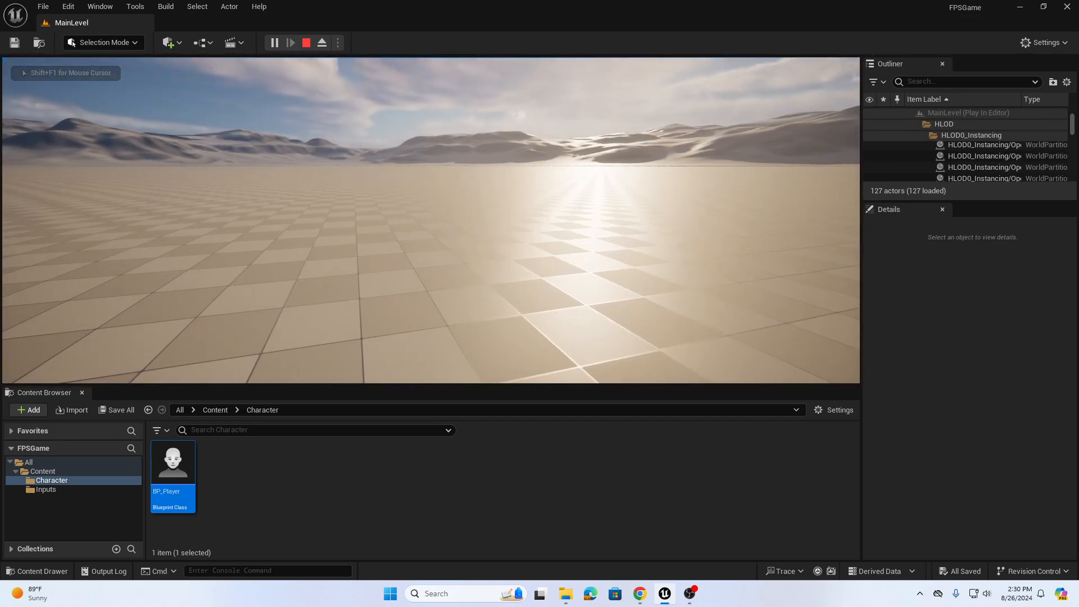
pyautogui.click(306, 43)
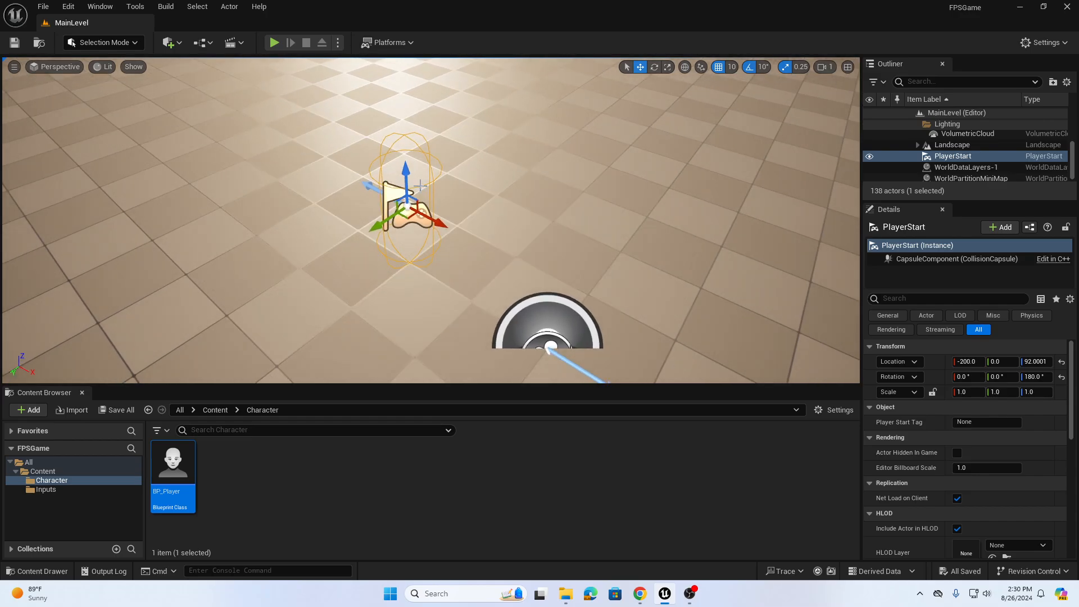
pyautogui.moveTo(172, 461)
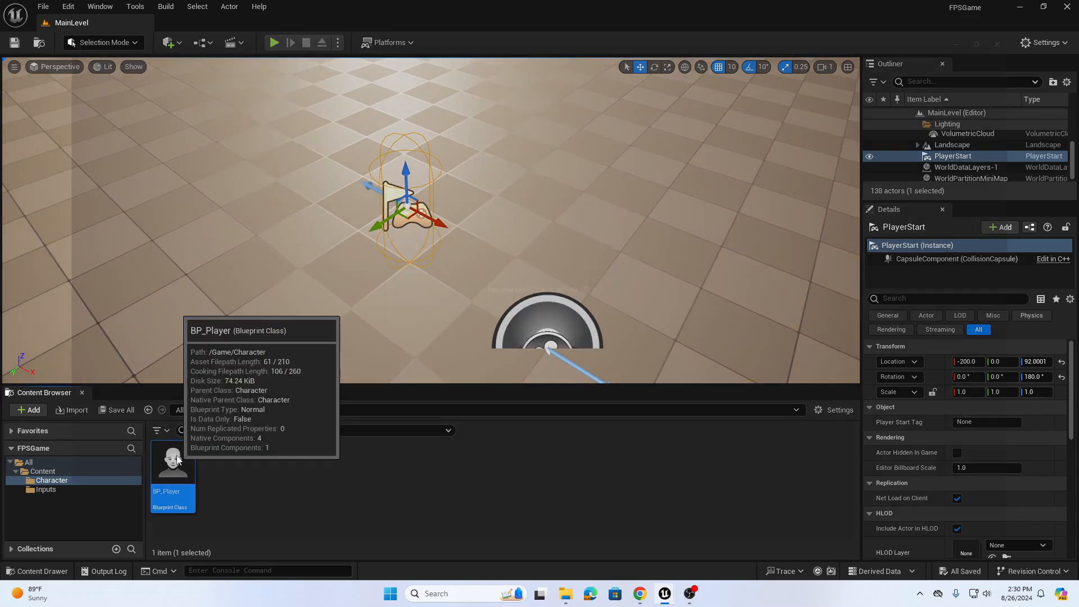
pyautogui.doubleClick(172, 461)
pyautogui.write('add movement')
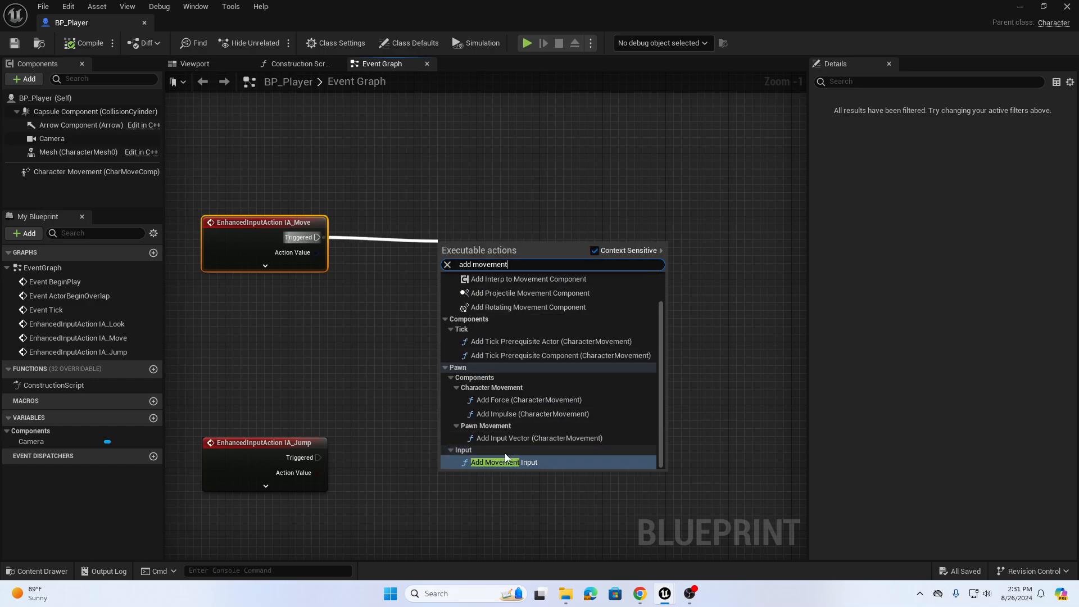
# Add Add Movement Input after IA_Move Triggered and split Action Value into X and Y
pyautogui.click(501, 462)
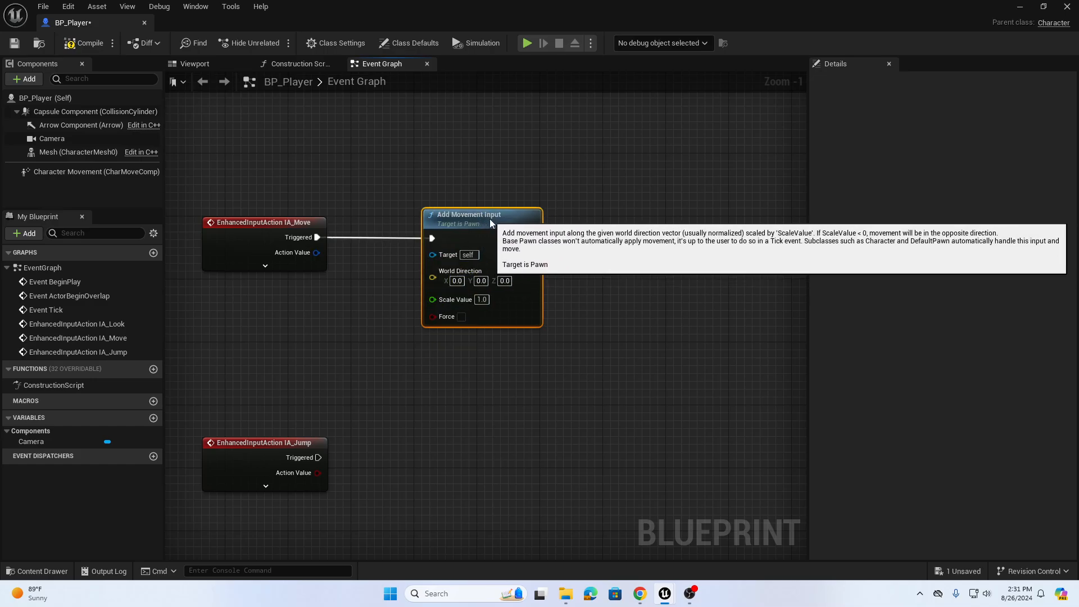
pyautogui.moveTo(375, 247)
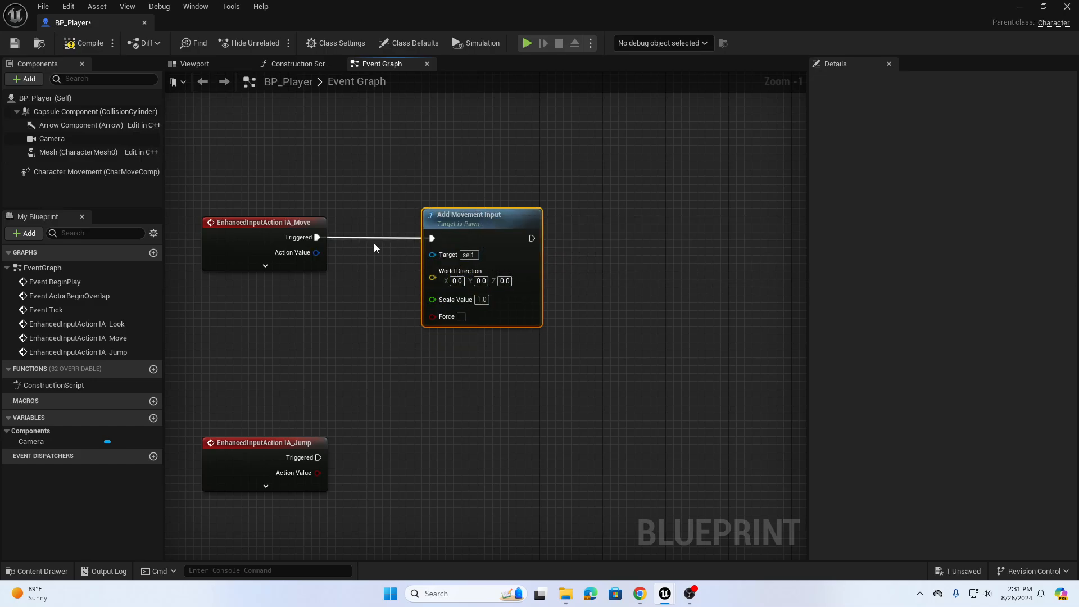
pyautogui.moveTo(292, 252)
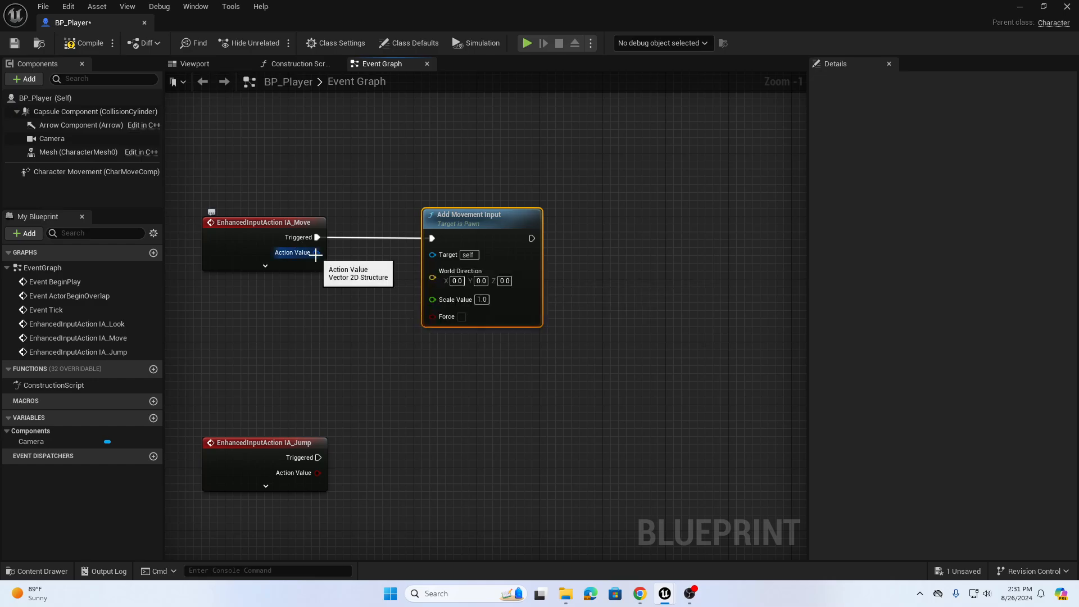
pyautogui.rightClick(317, 252)
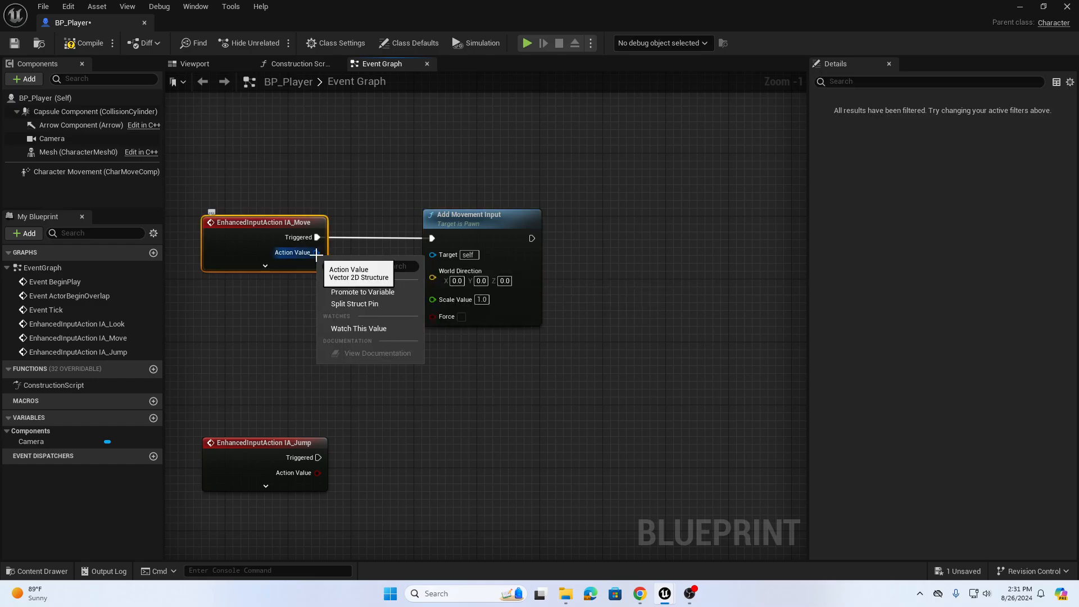
pyautogui.moveTo(354, 303)
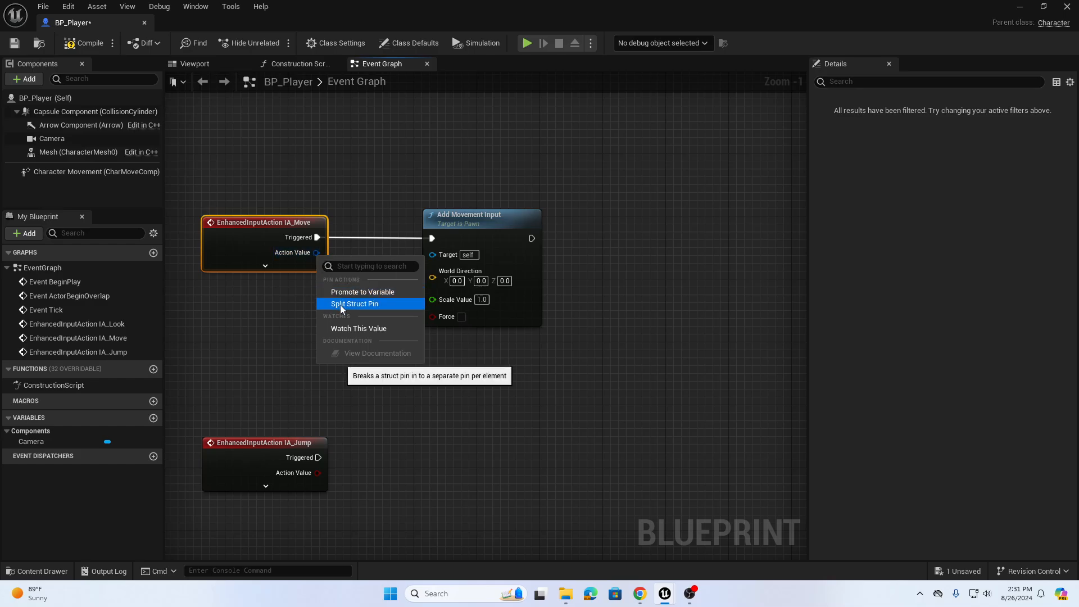
pyautogui.click(354, 303)
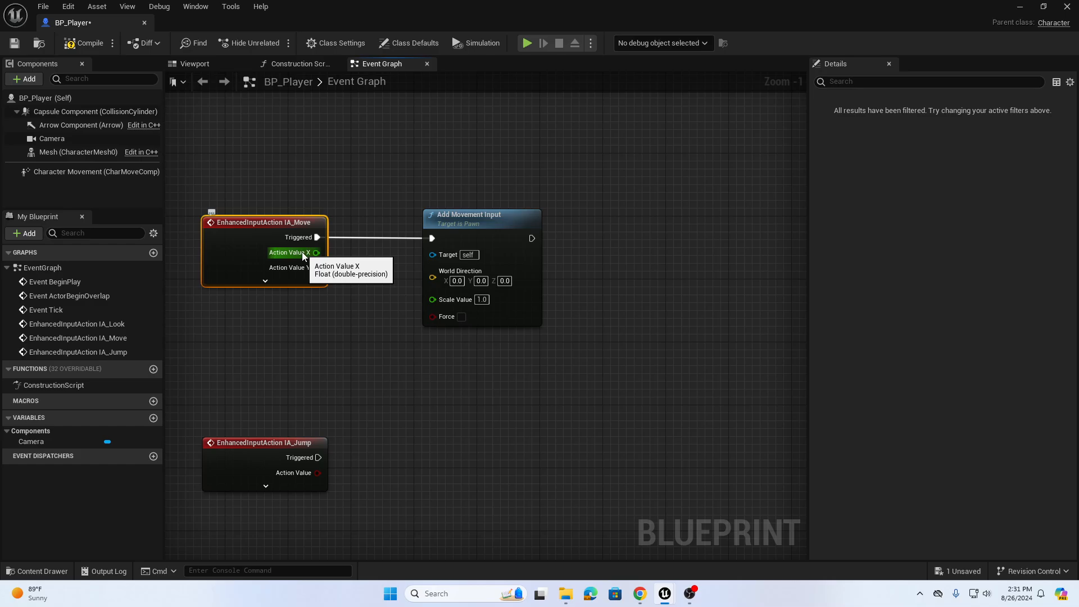
pyautogui.moveTo(300, 269)
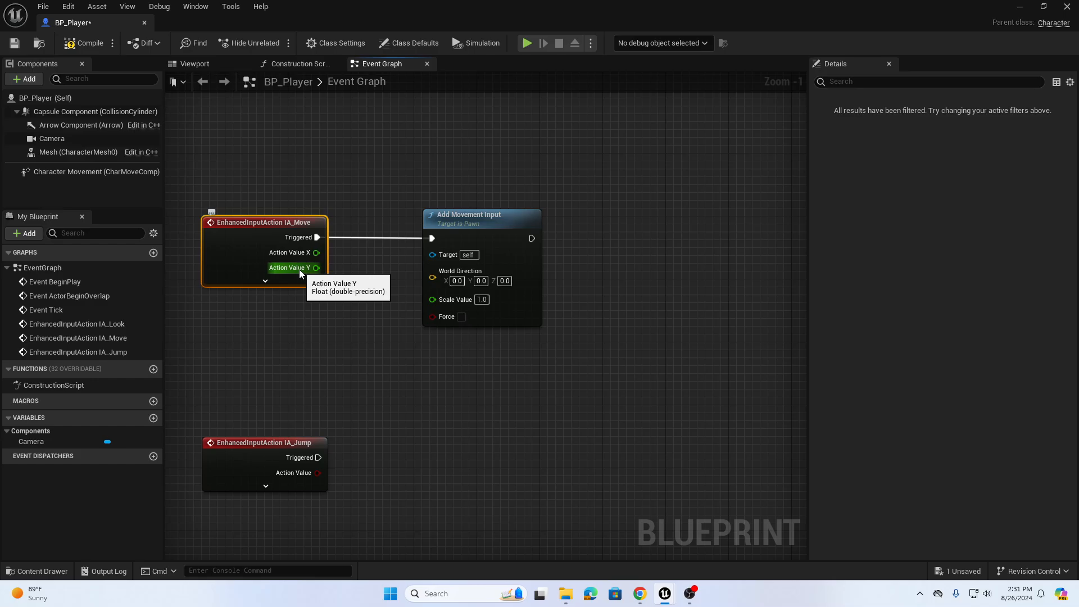
pyautogui.moveTo(475, 224)
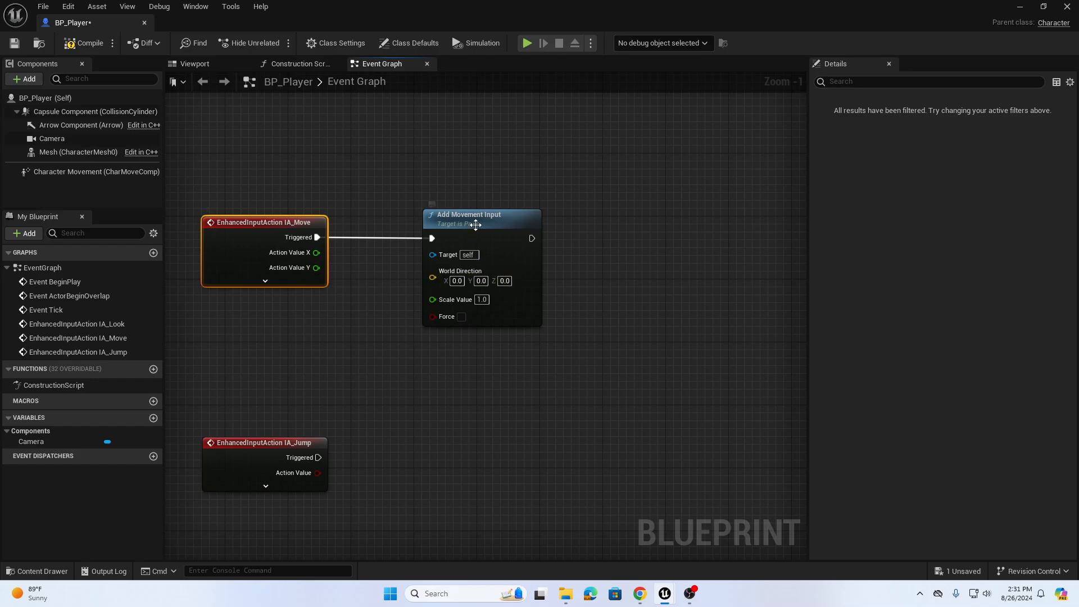
pyautogui.moveTo(471, 214); pyautogui.dragTo(583, 214)
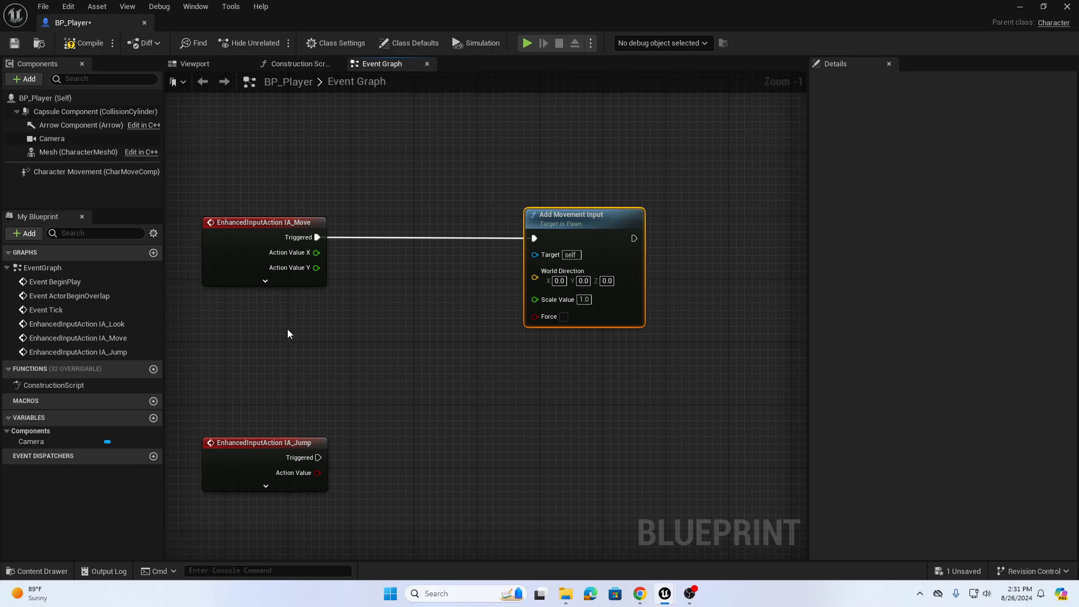
# Add a Get Control Rotation node with split Roll, Pitch, Yaw, plus Get Right Vector
pyautogui.rightClick(287, 335)
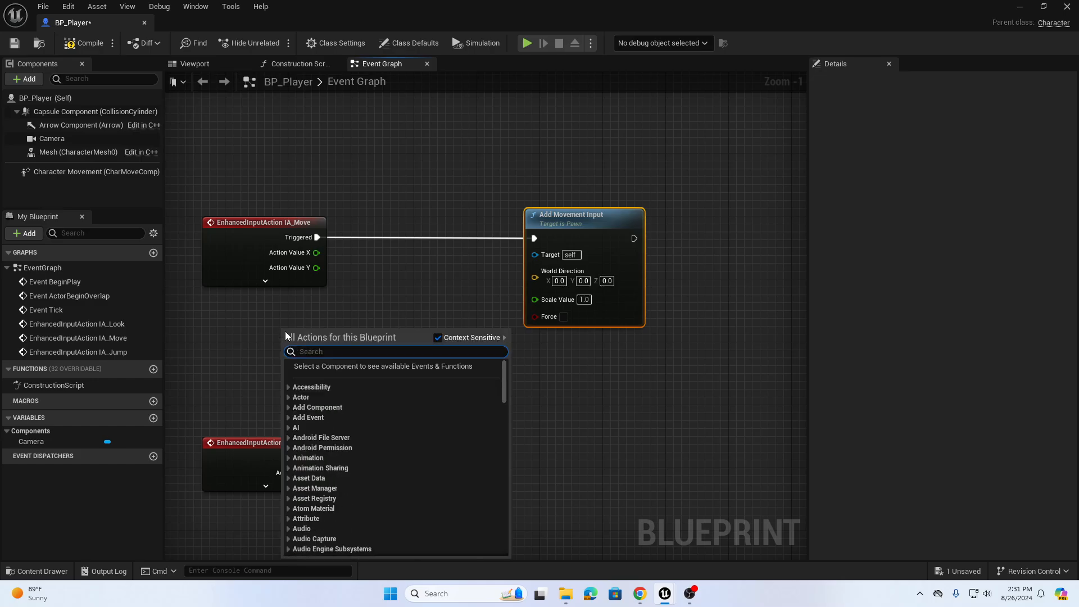
pyautogui.write('get contrnol rotation')
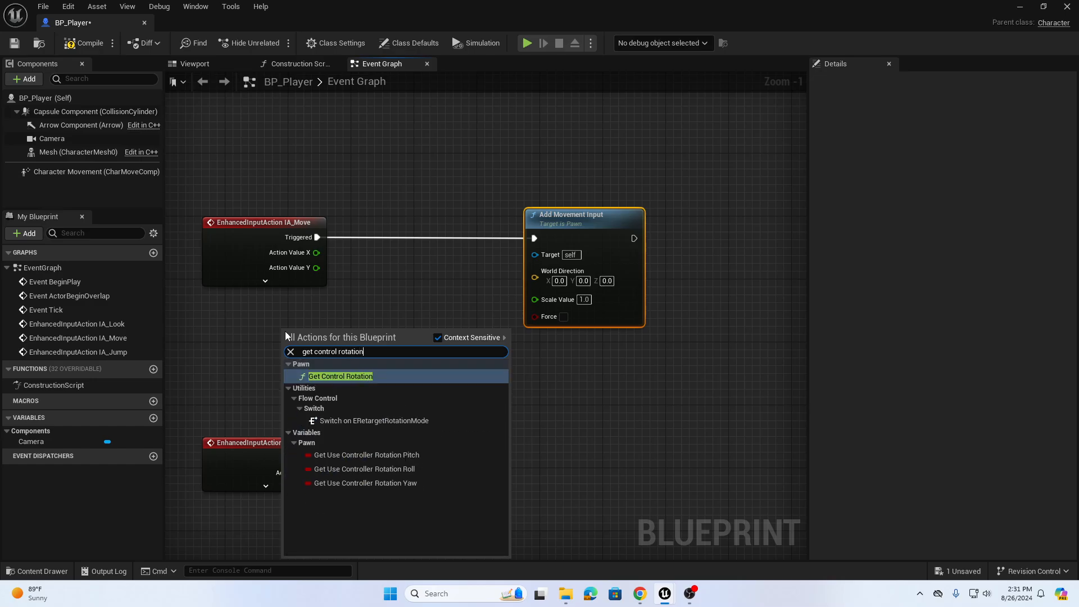
pyautogui.click(340, 376)
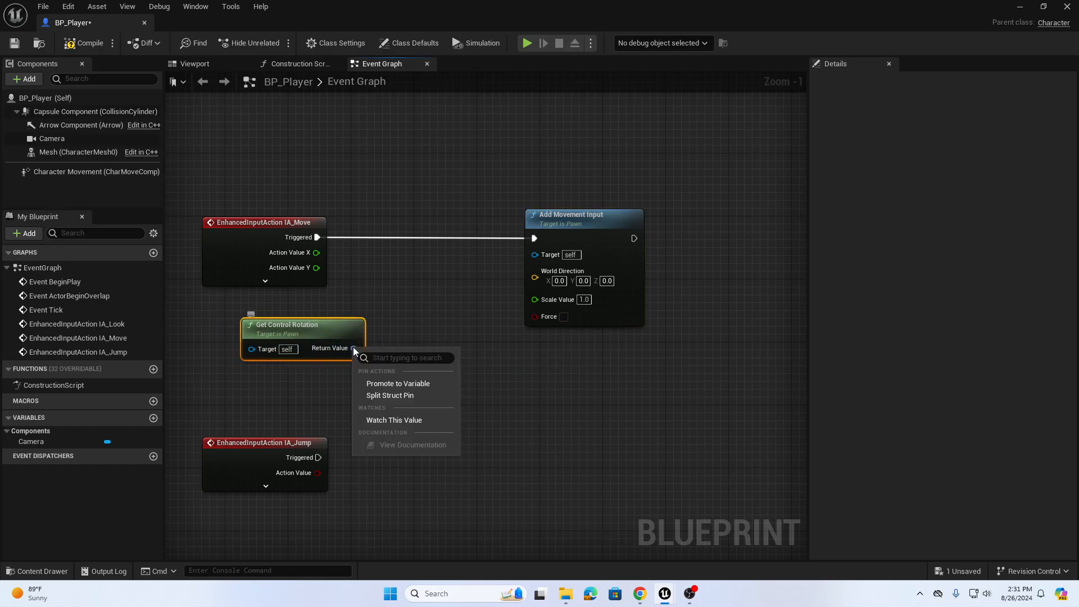
pyautogui.moveTo(390, 395)
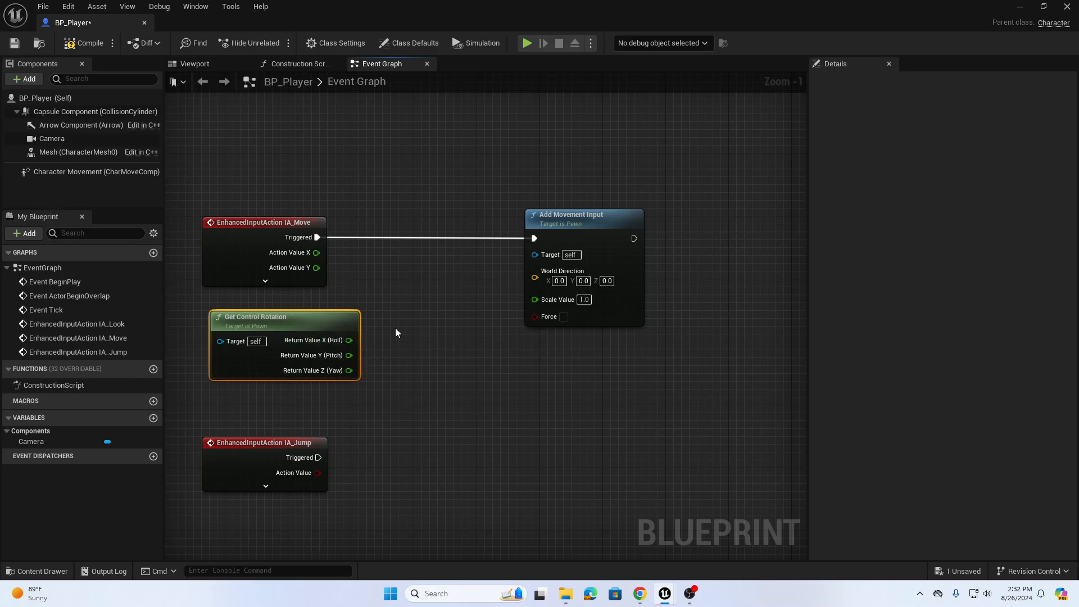
pyautogui.rightClick(395, 337)
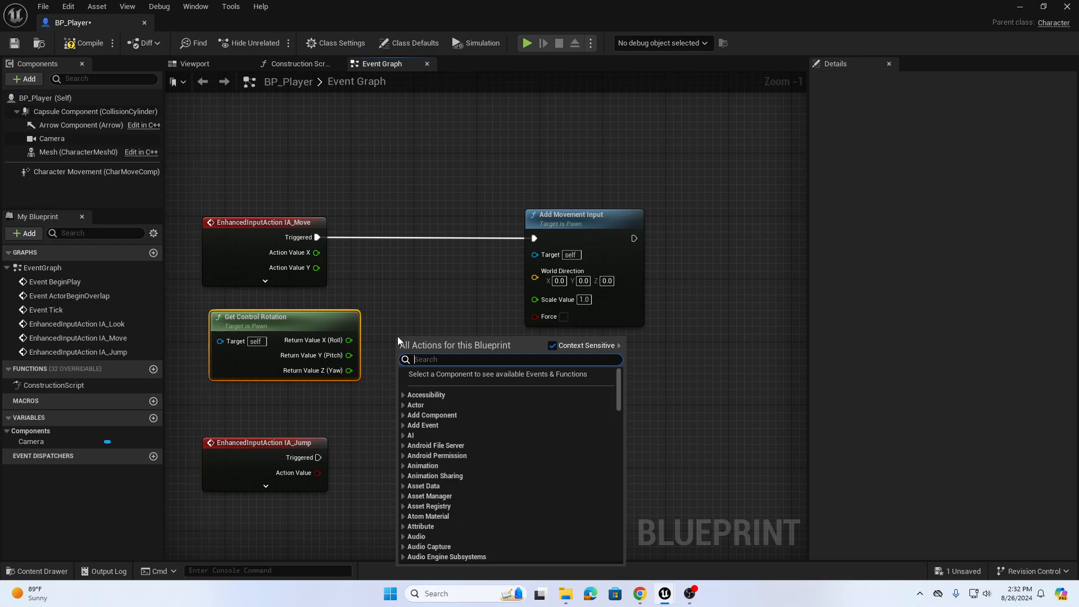
pyautogui.write('get right ve')
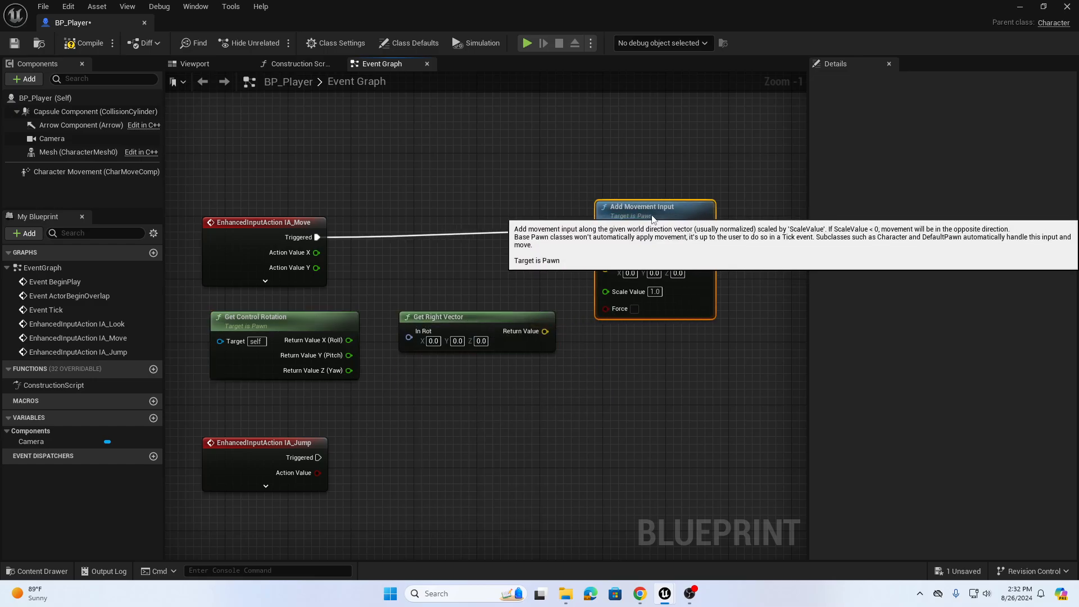
pyautogui.moveTo(212, 67)
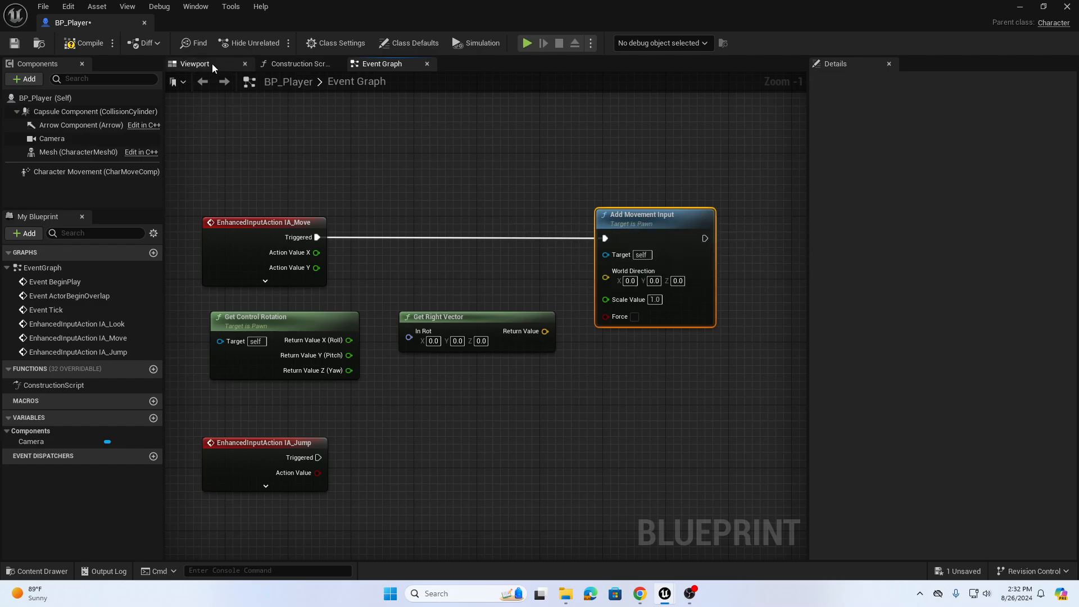
# Switch to BP_Player's Viewport and orbit the capsule, arrow and camera preview
pyautogui.click(194, 63)
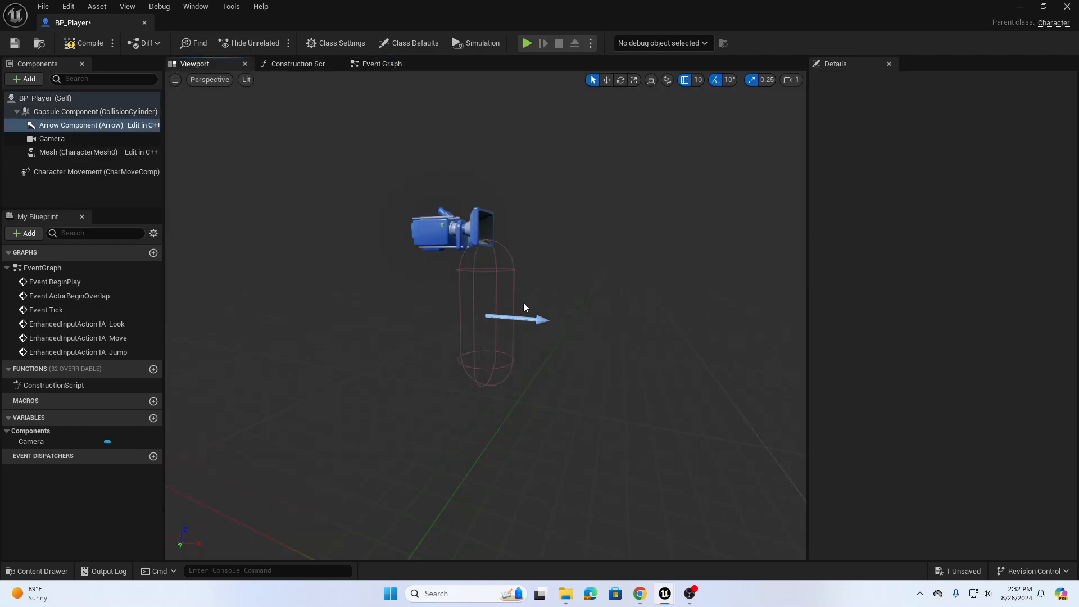
pyautogui.moveTo(523, 306); pyautogui.dragTo(641, 432)
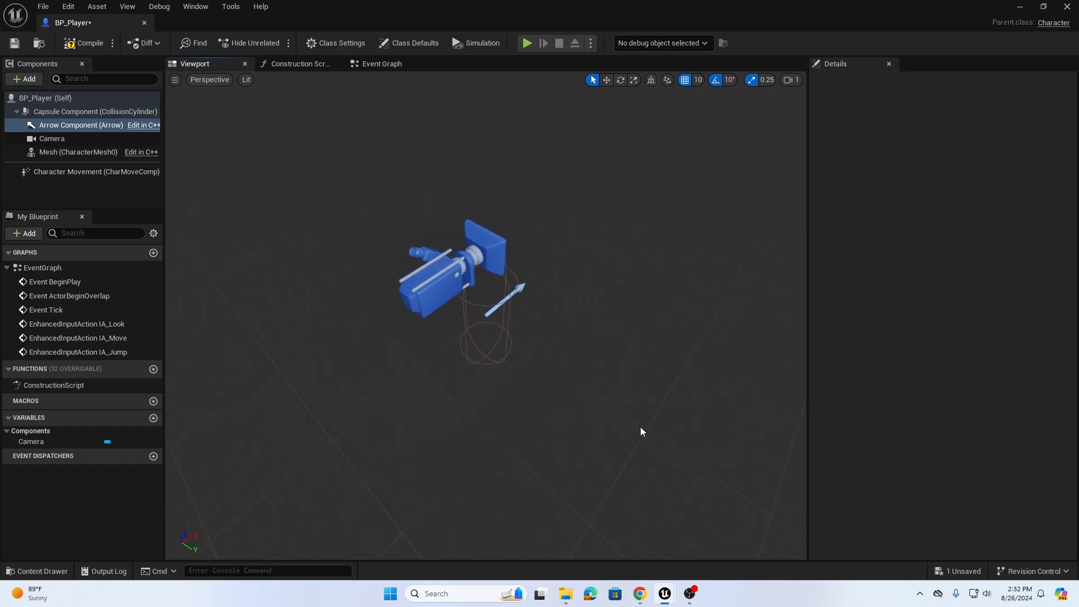
pyautogui.moveTo(589, 257)
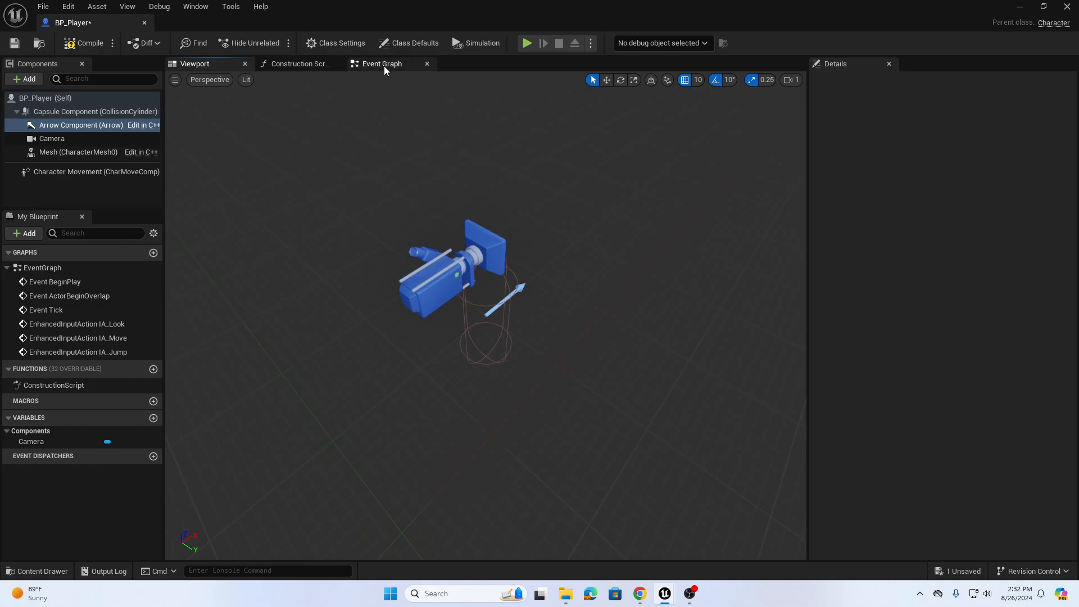
# Split Get Right Vector's In Rot and wire Control Rotation Roll and Yaw into it
pyautogui.click(379, 64)
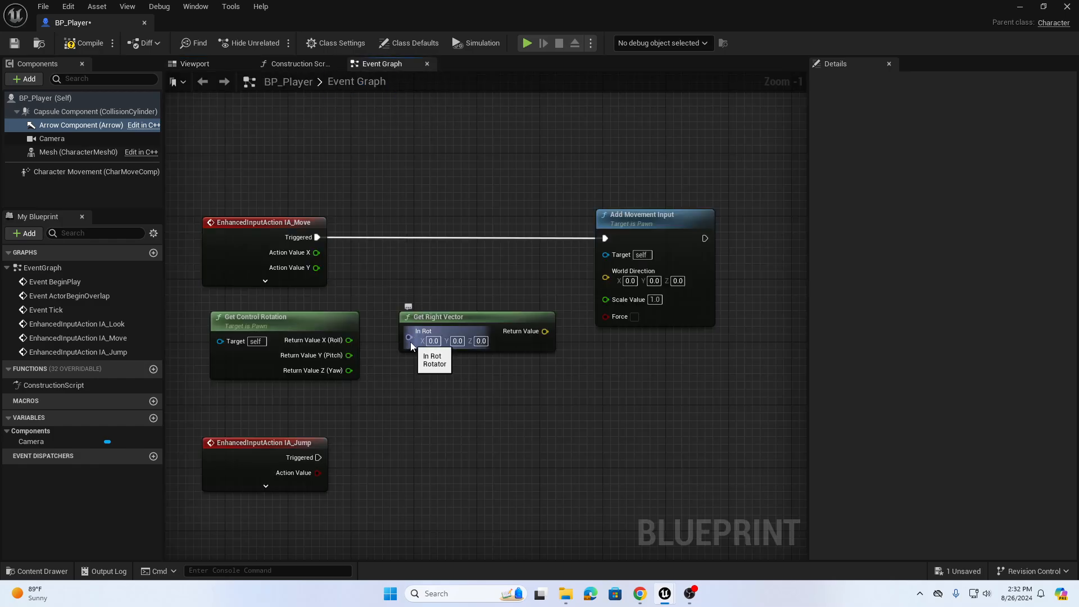
pyautogui.rightClick(410, 337)
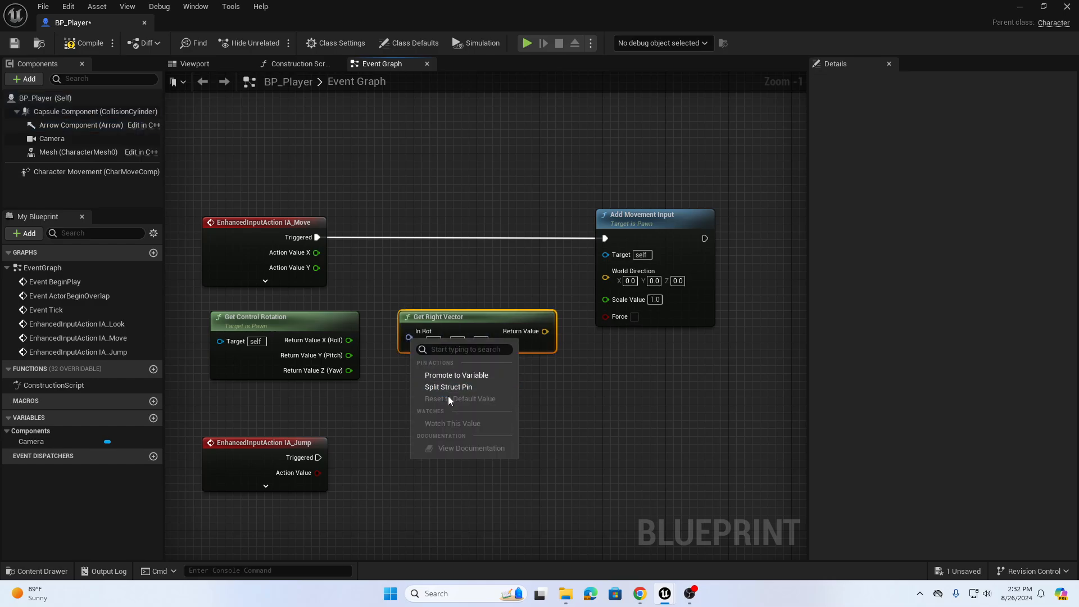
pyautogui.click(448, 386)
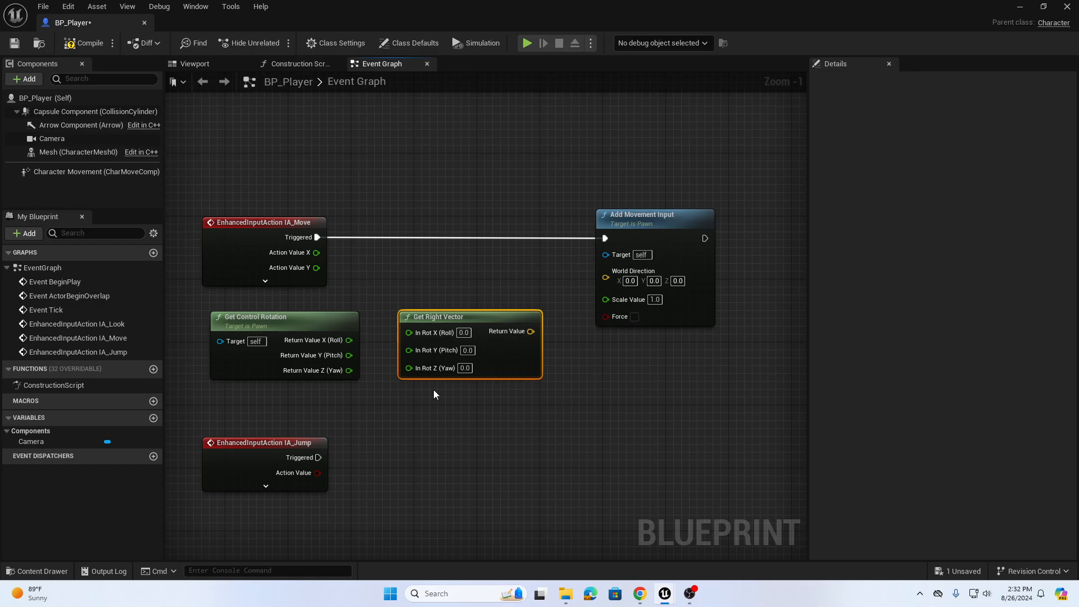
pyautogui.moveTo(349, 340)
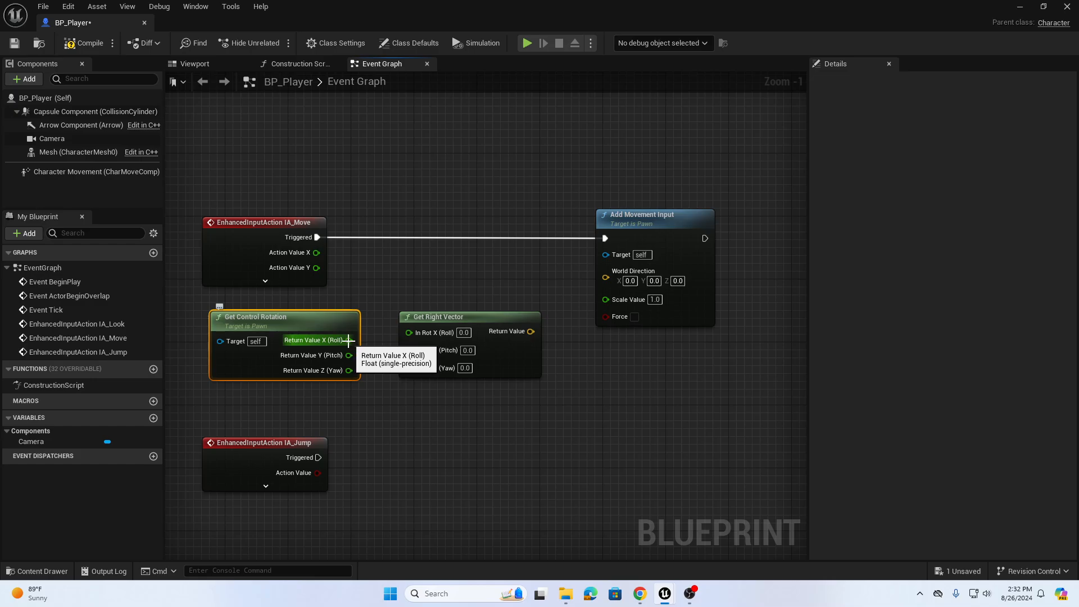
pyautogui.moveTo(347, 339); pyautogui.dragTo(410, 332)
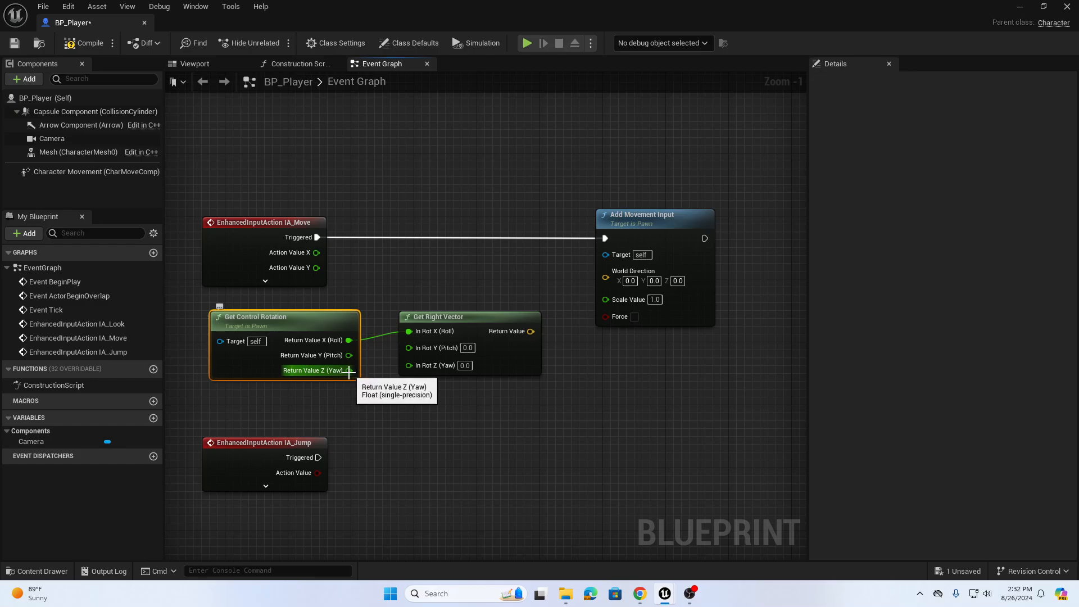
pyautogui.moveTo(349, 370); pyautogui.dragTo(406, 365)
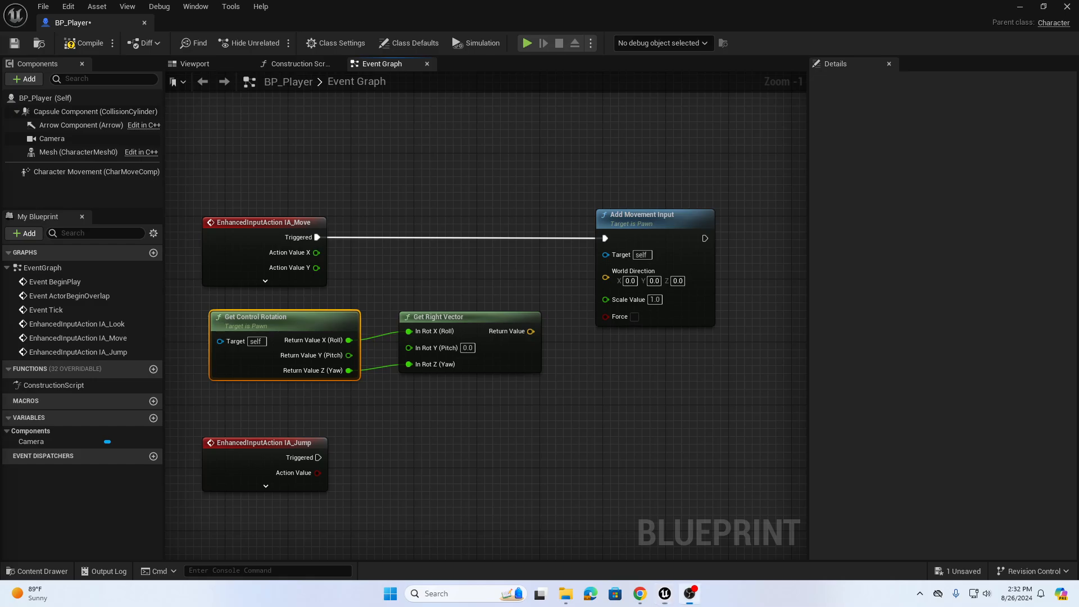
pyautogui.moveTo(513, 331)
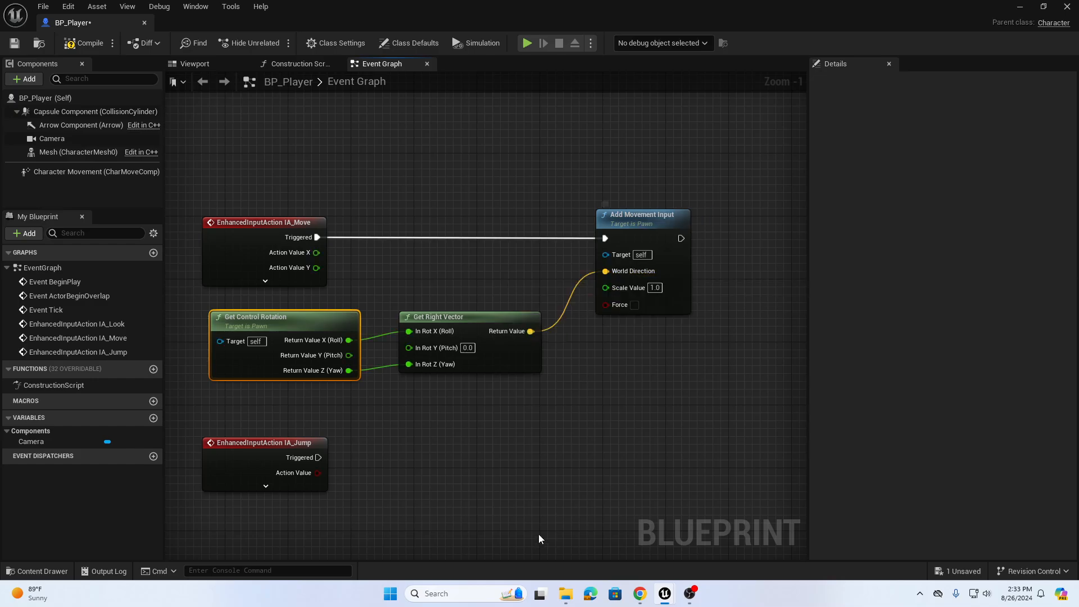
pyautogui.moveTo(289, 253)
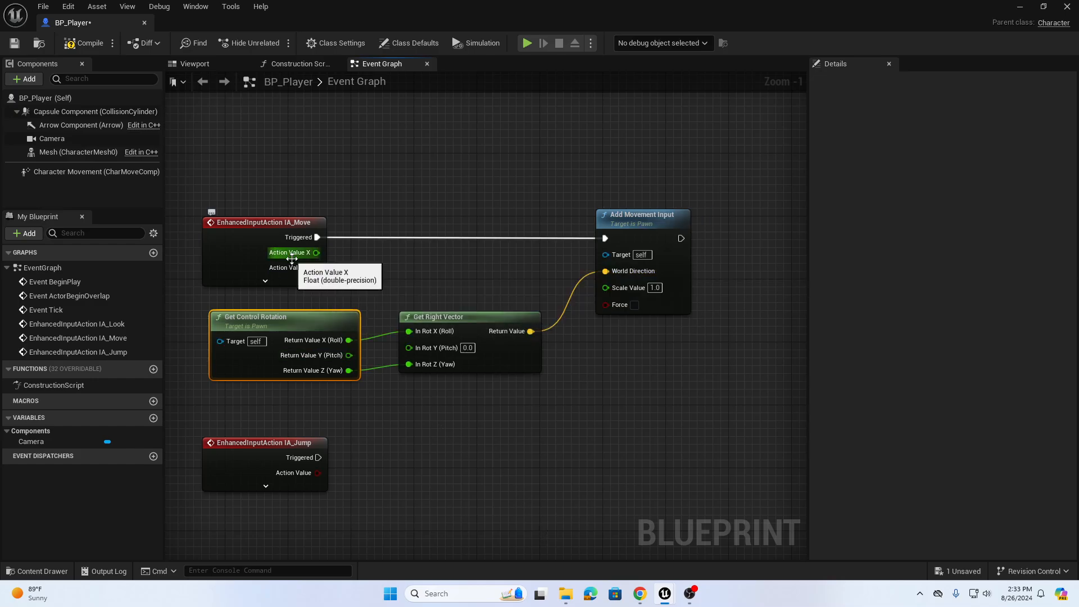
pyautogui.moveTo(321, 254)
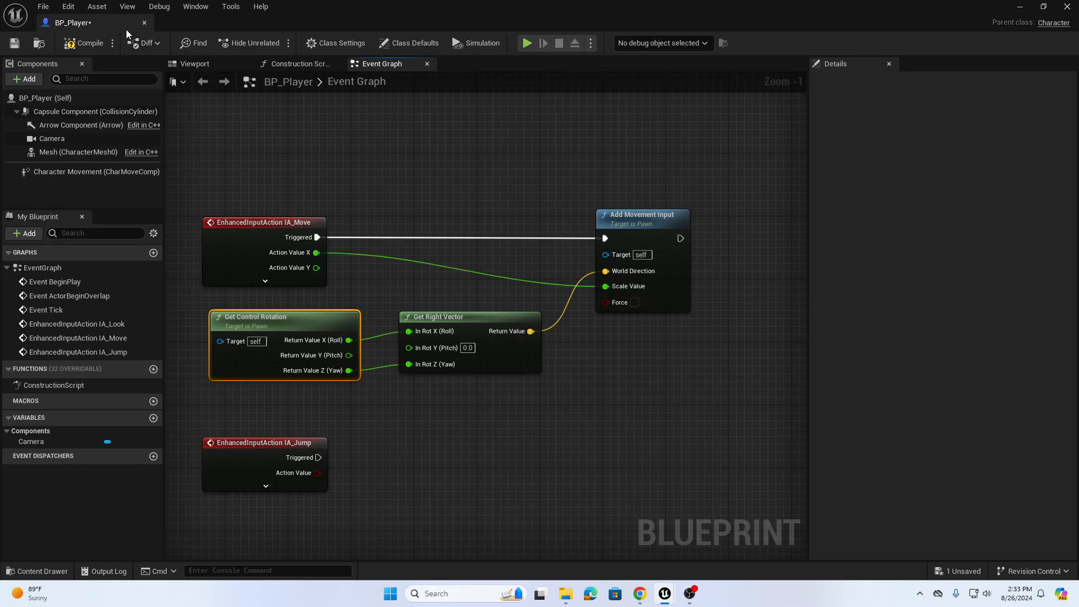
pyautogui.moveTo(14, 43)
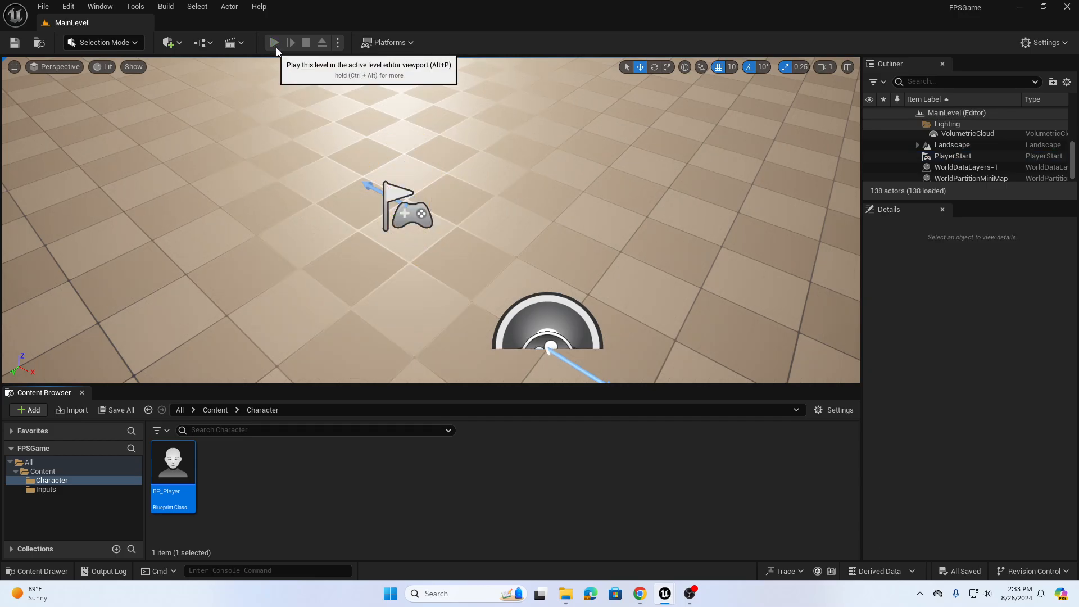
# Play the MainLevel to test the new movement
pyautogui.click(273, 42)
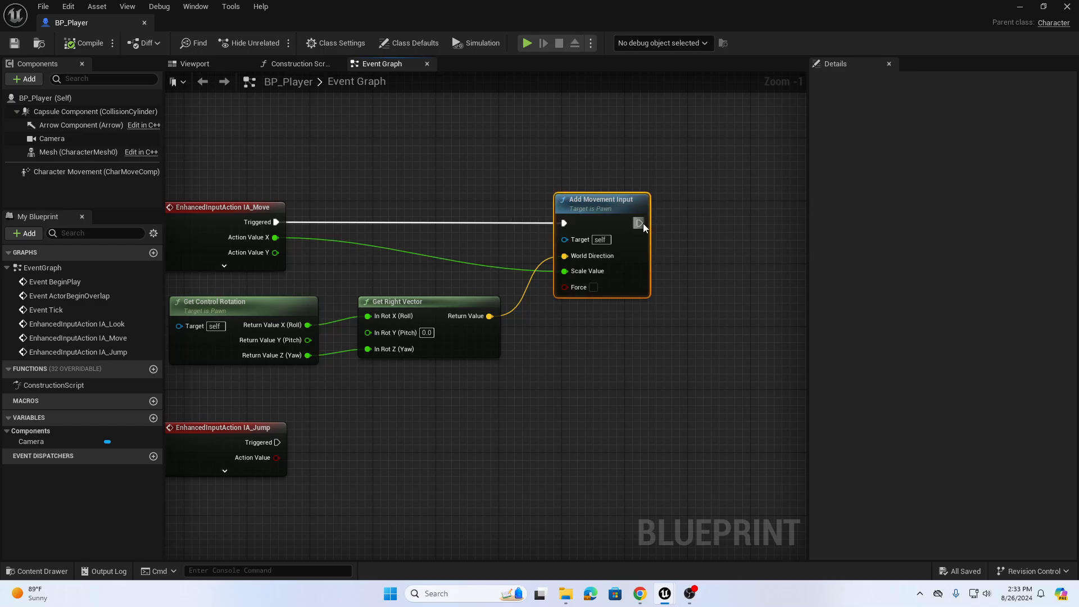
# Chain a second Add Movement Input after the first, then select IA_Move
pyautogui.moveTo(639, 223); pyautogui.dragTo(723, 223)
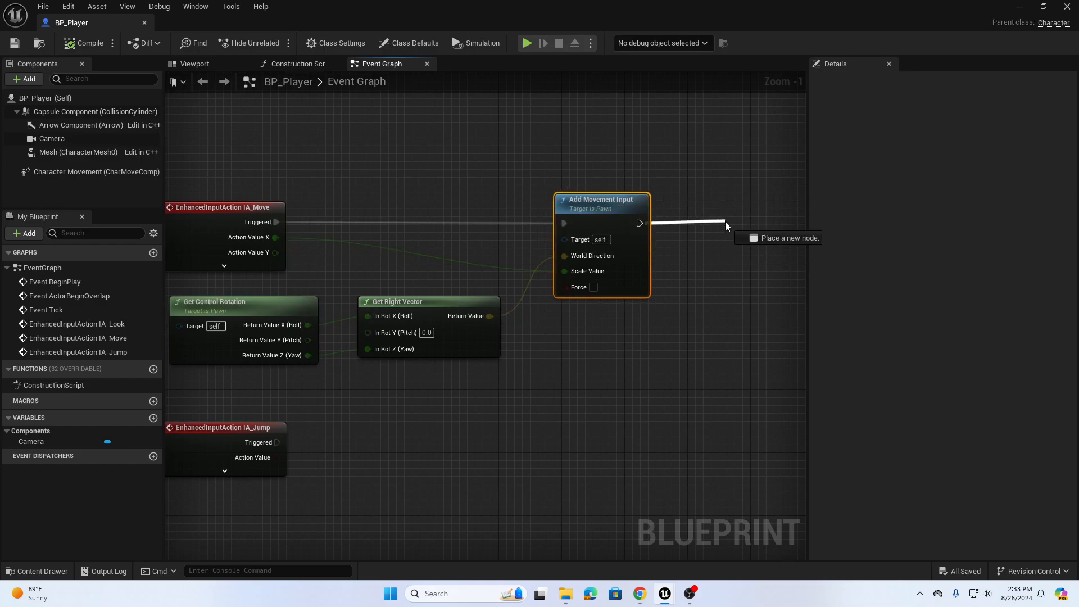
pyautogui.click(726, 226)
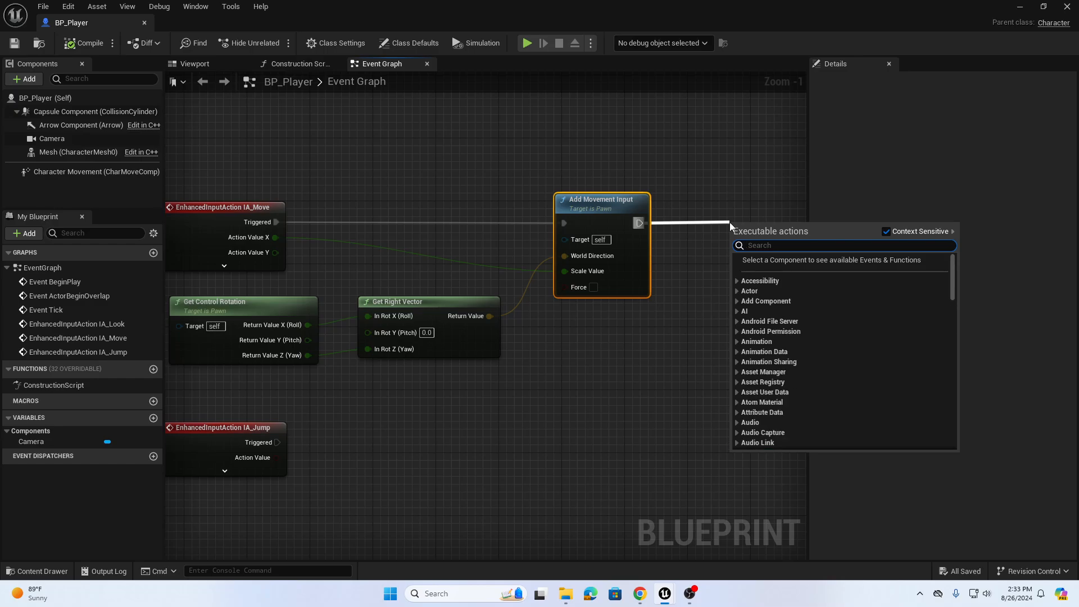
pyautogui.write('add movement in')
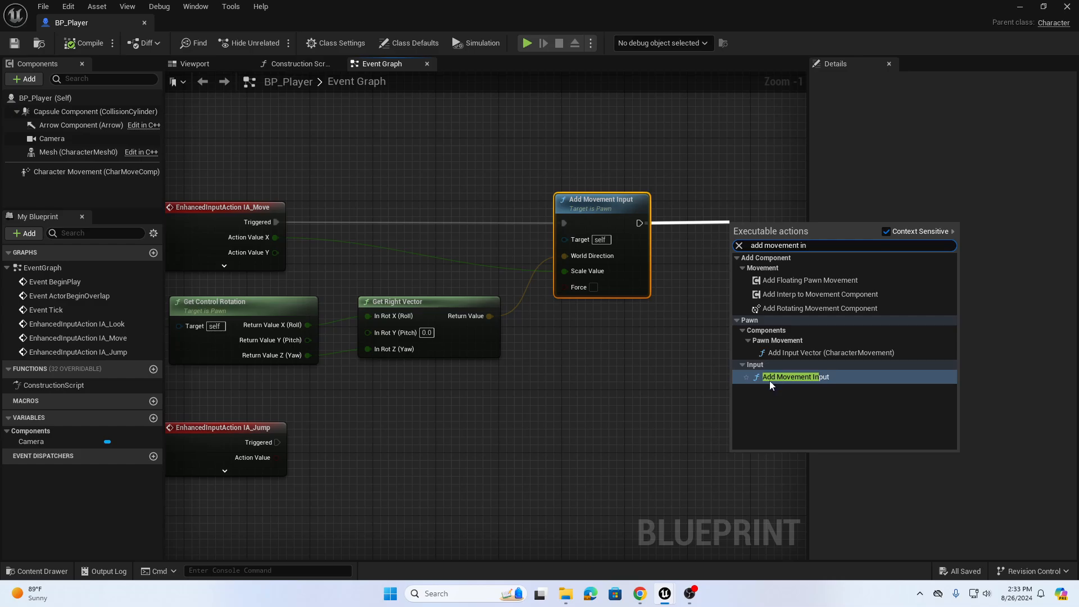
pyautogui.click(796, 377)
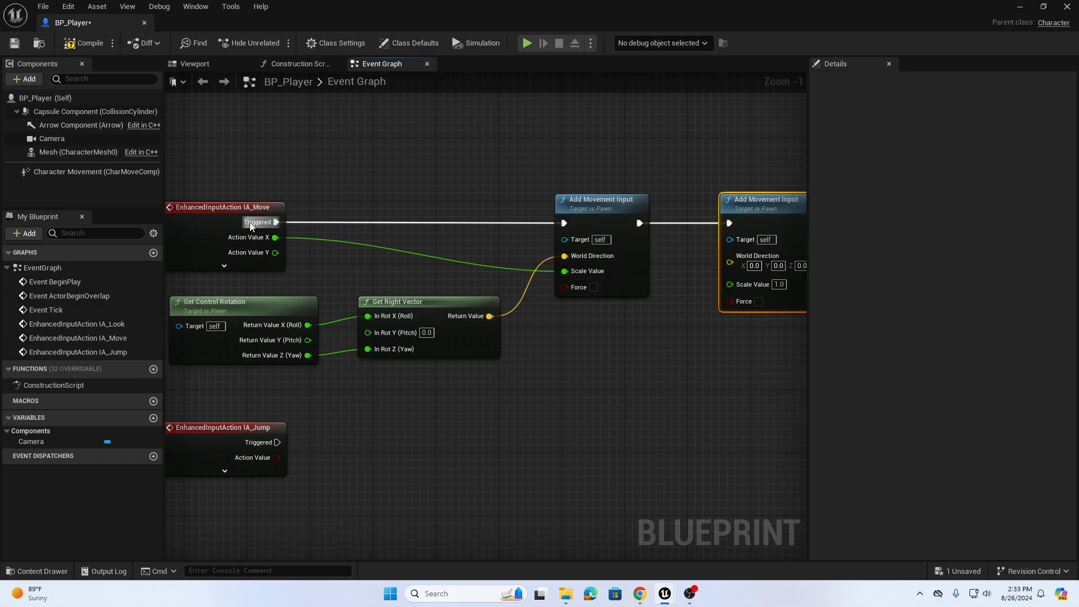
pyautogui.moveTo(220, 206)
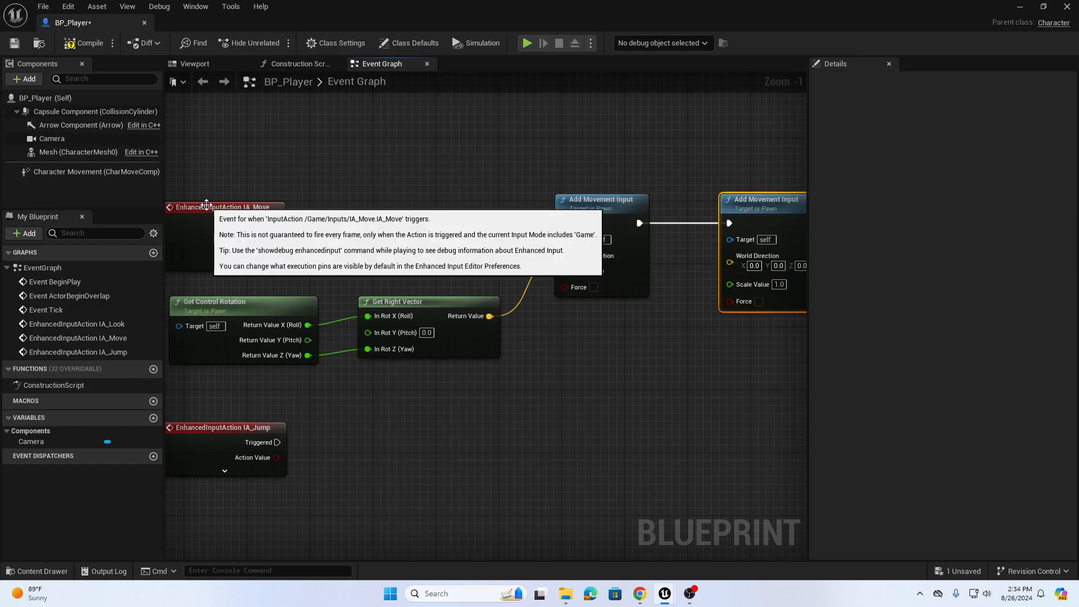
pyautogui.click(220, 207)
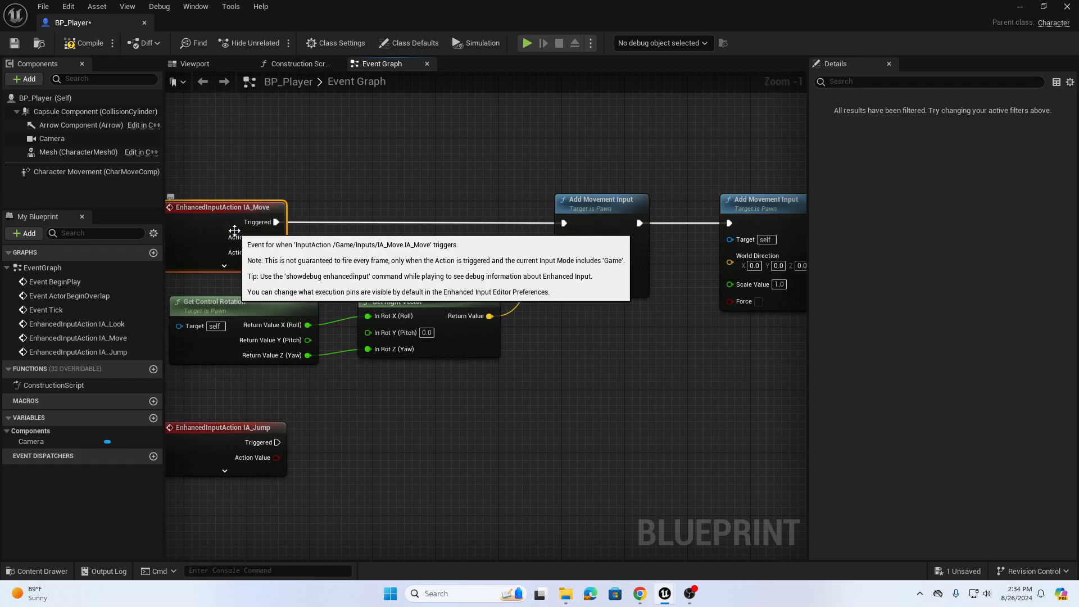
pyautogui.moveTo(601, 203)
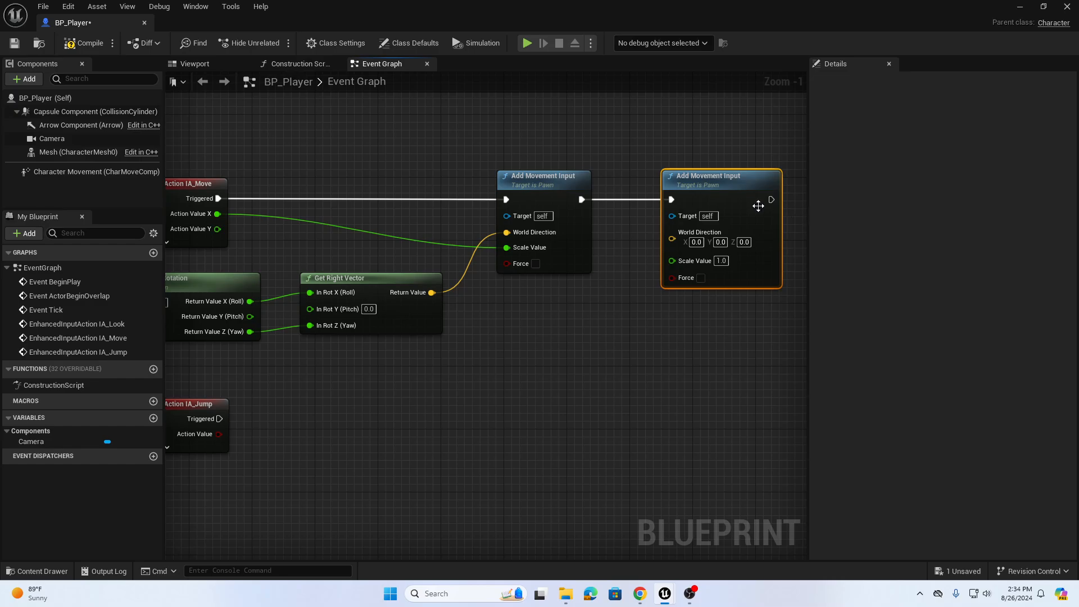
pyautogui.moveTo(679, 278)
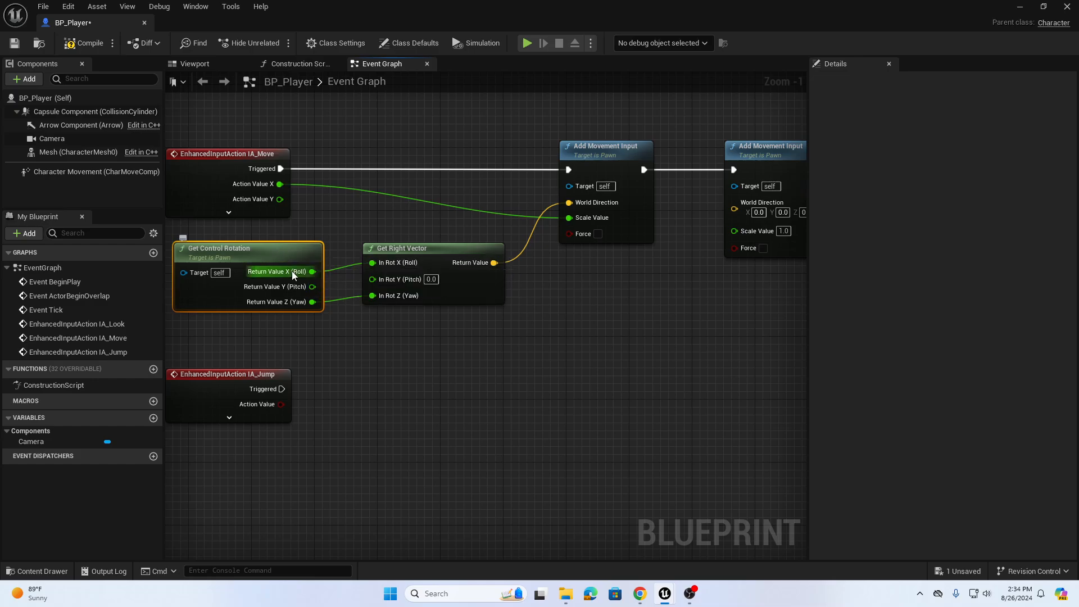
# Add a split Get Forward Vector taking Yaw, driving the second node's World Direction
pyautogui.moveTo(248, 248); pyautogui.dragTo(539, 358)
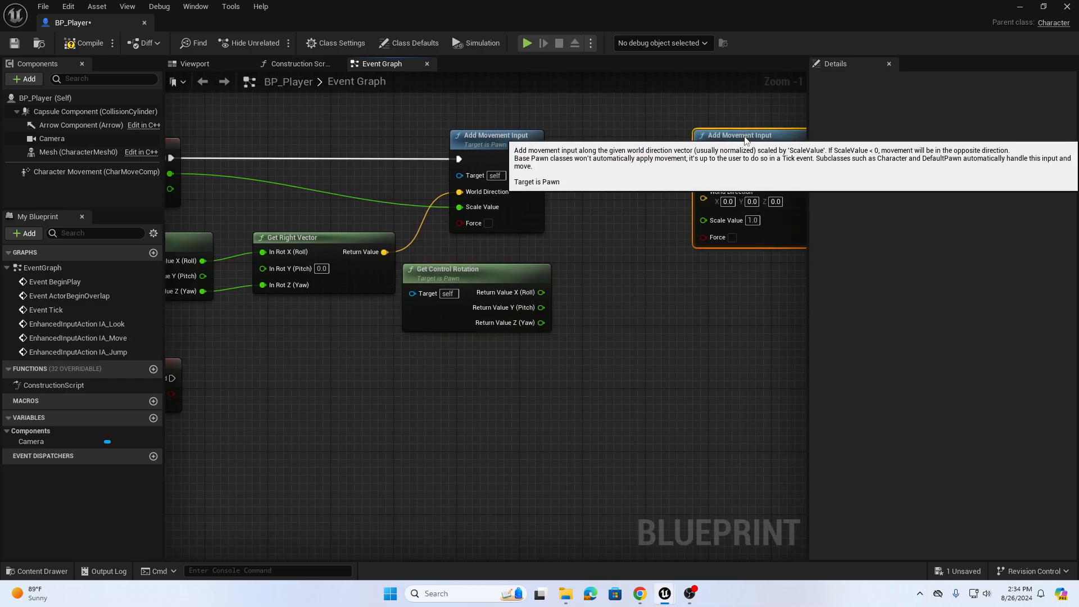
pyautogui.moveTo(596, 237)
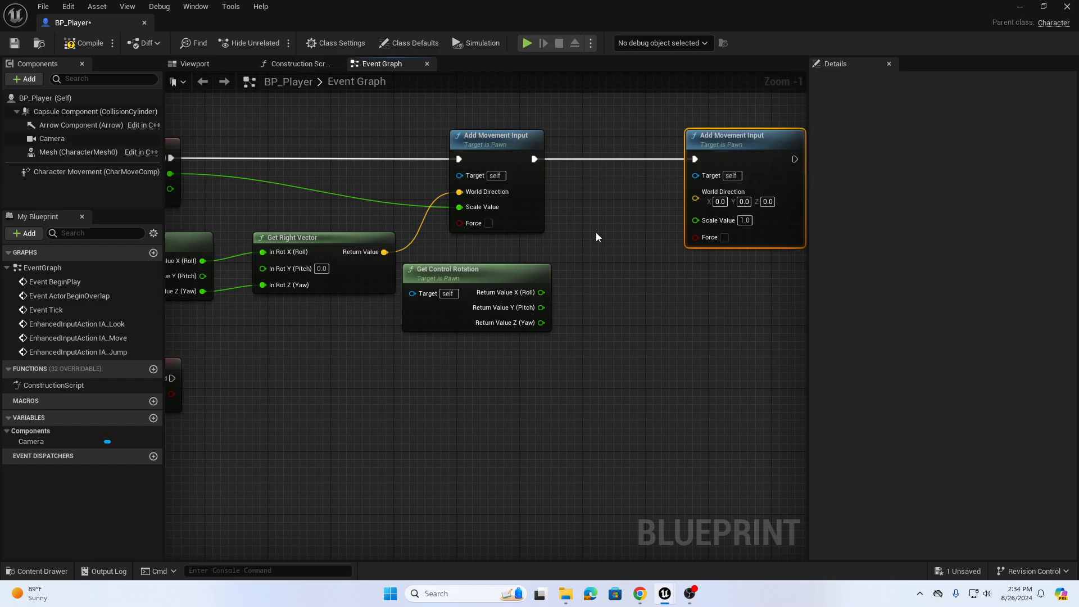
pyautogui.rightClick(597, 237)
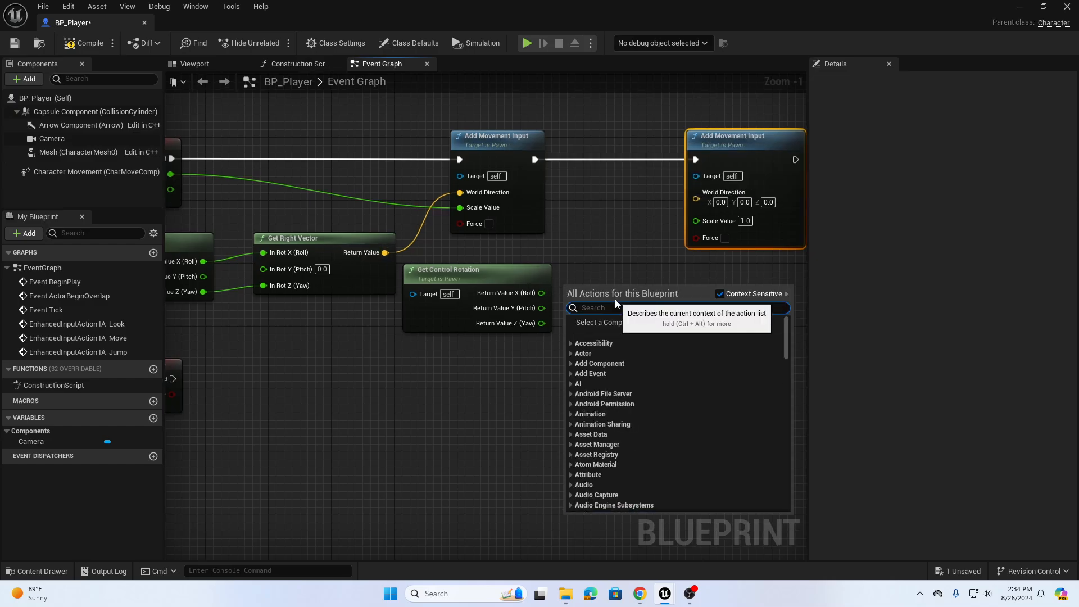
pyautogui.write('get')
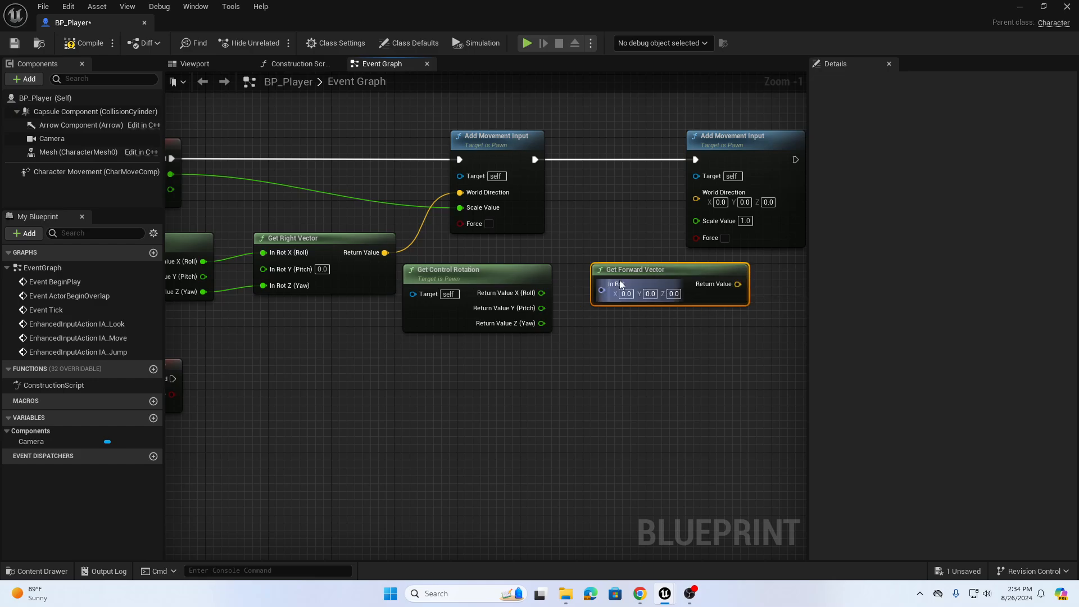
pyautogui.rightClick(603, 289)
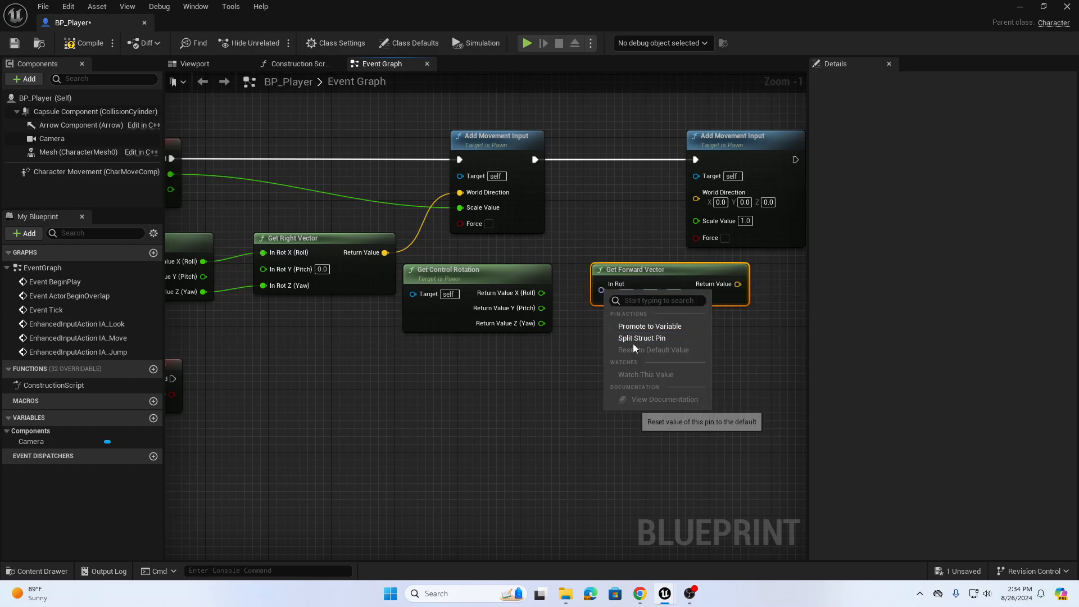
pyautogui.click(641, 337)
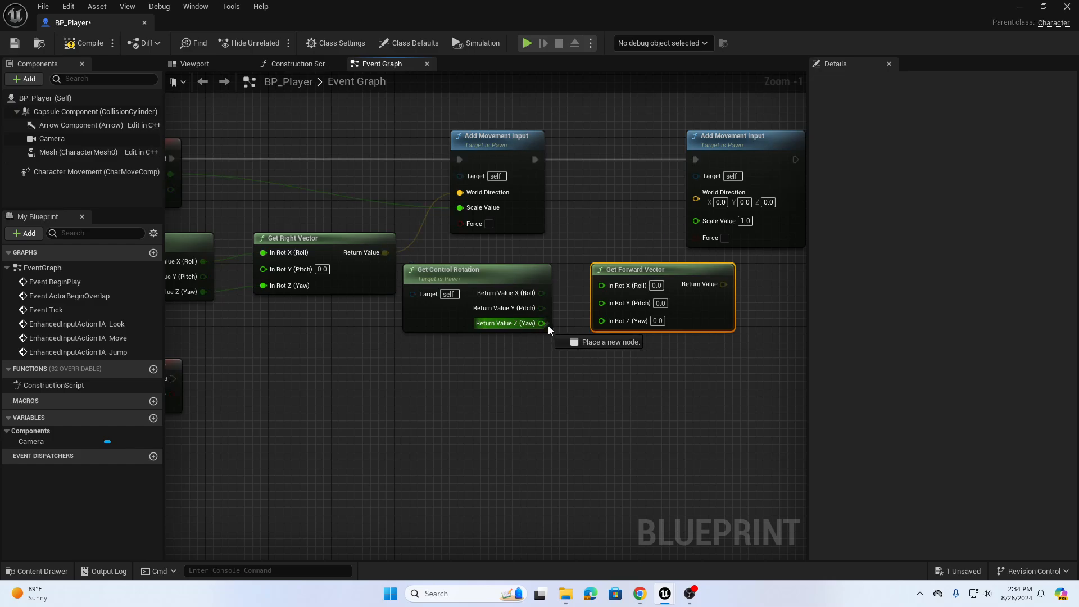
pyautogui.moveTo(544, 323); pyautogui.dragTo(601, 321)
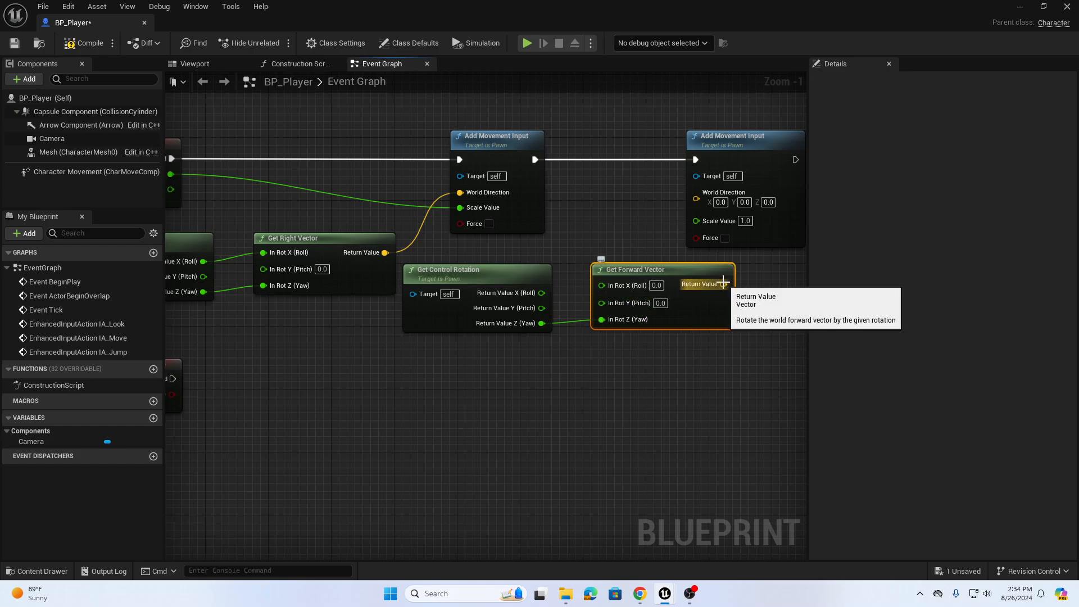
pyautogui.moveTo(722, 283); pyautogui.dragTo(706, 202)
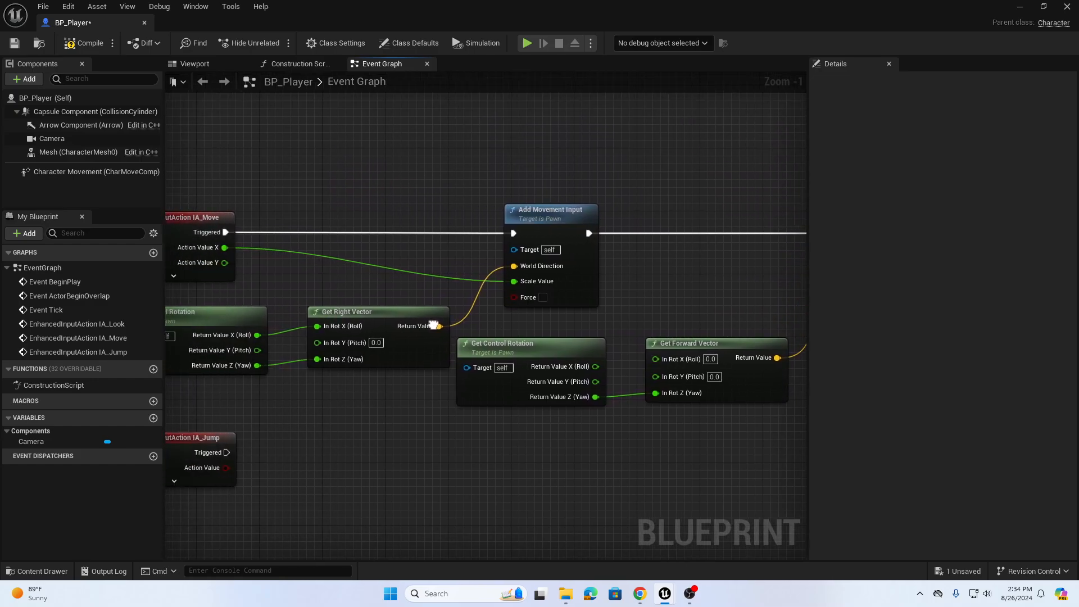
# Scroll the graph to frame IA_Move and the second Add Movement Input
pyautogui.scroll(-3)
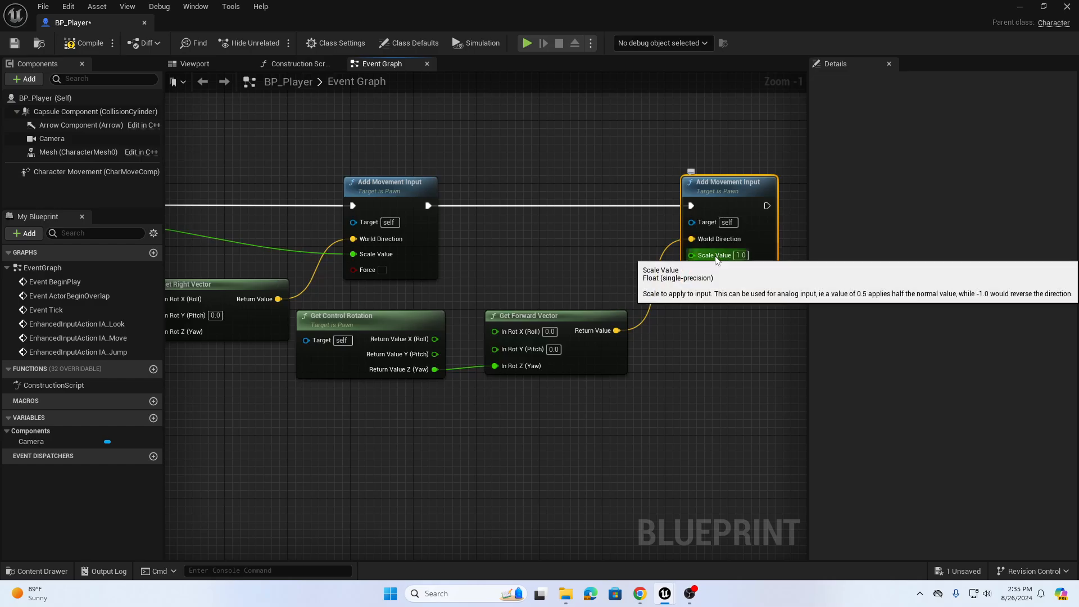
pyautogui.scroll(-3)
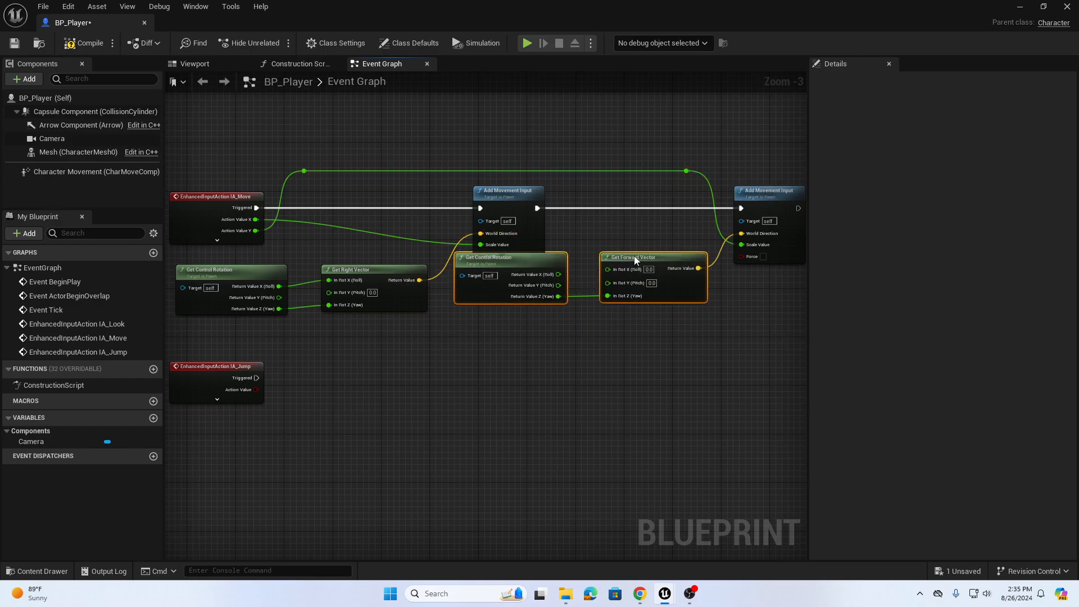
pyautogui.moveTo(633, 275)
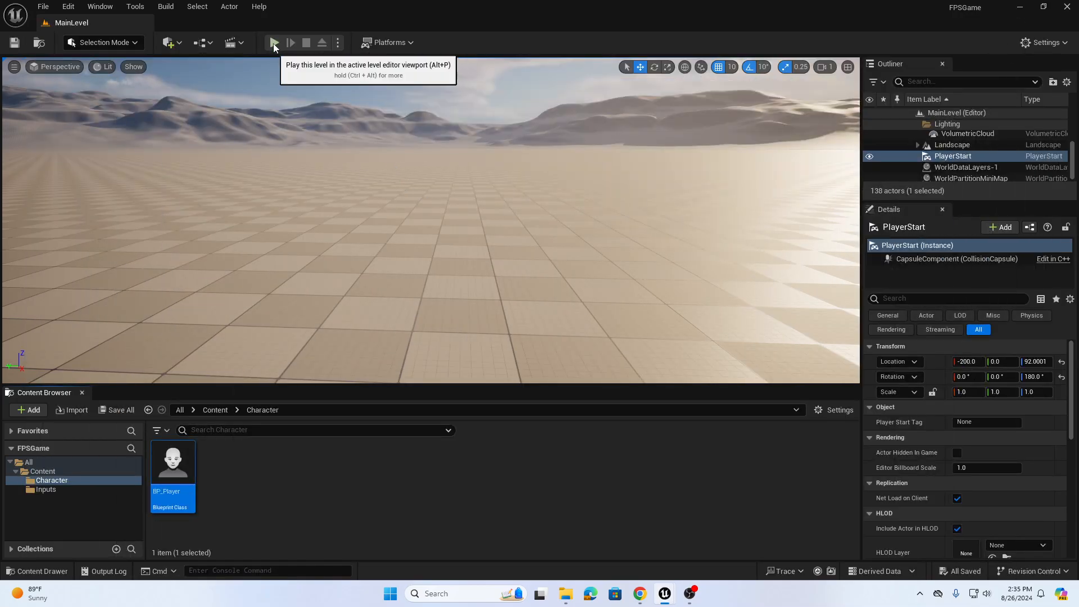
# Playtest the level with the new movement, then reopen BP_Player
pyautogui.click(273, 43)
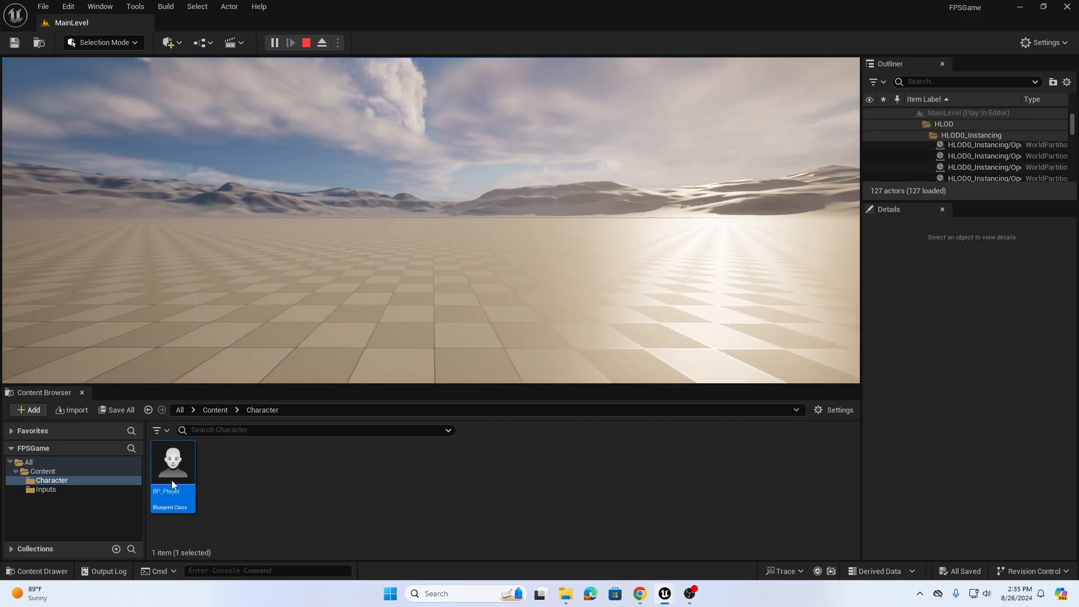
pyautogui.doubleClick(173, 461)
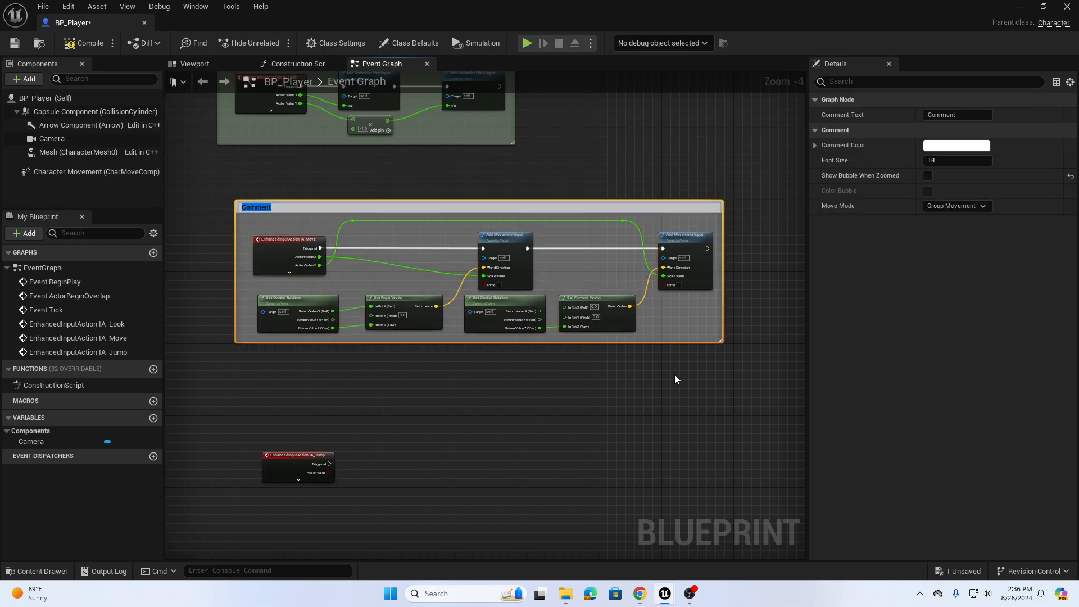
# Title the comment 'WASD Movement', tint it light blue, and select Character Movement
pyautogui.write('WASD Move')
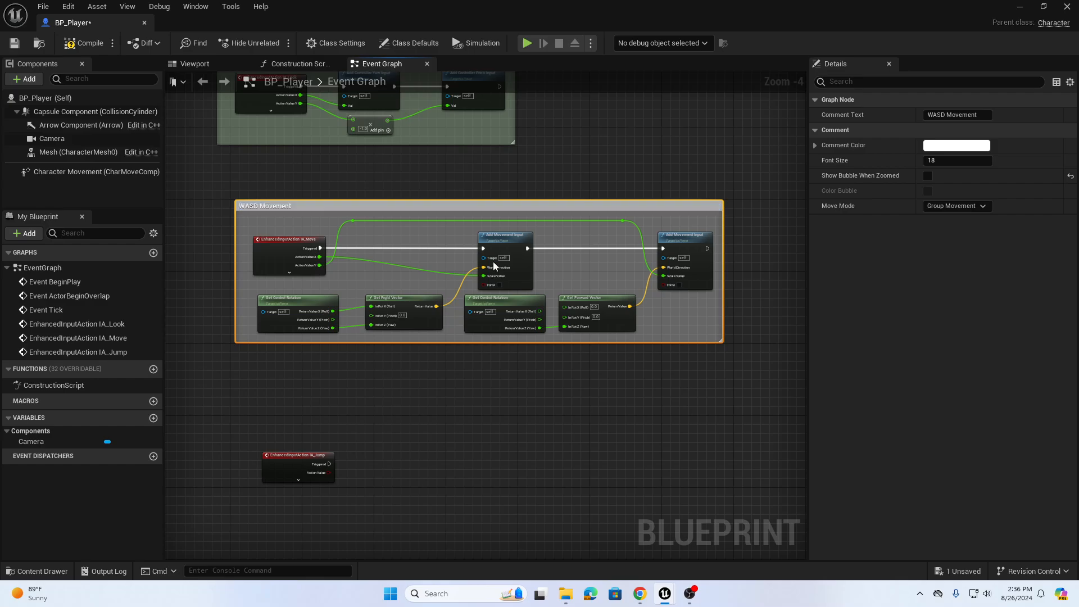
pyautogui.click(955, 145)
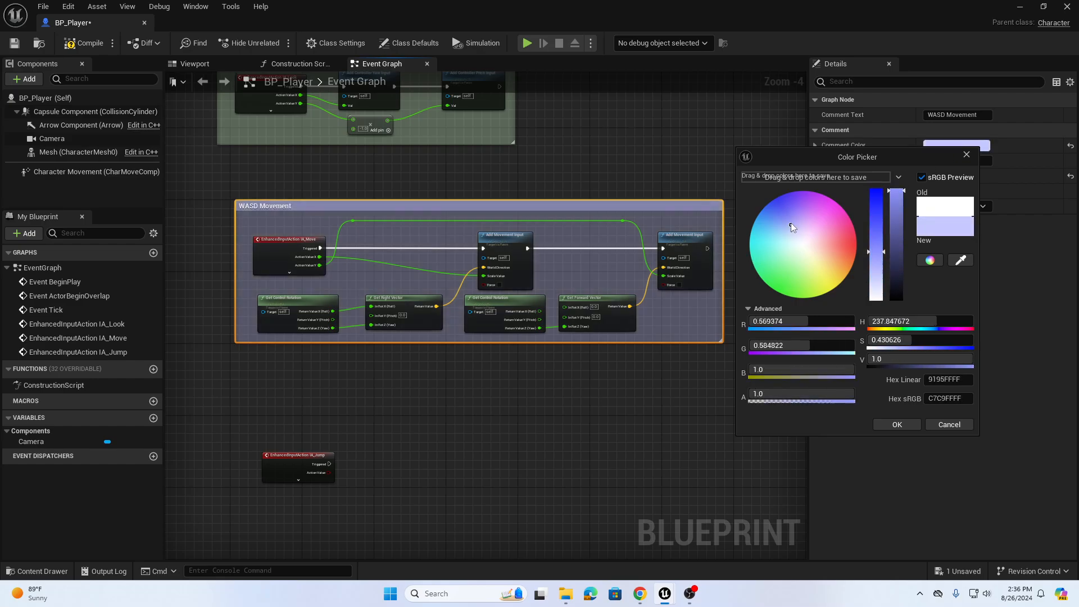
pyautogui.click(896, 424)
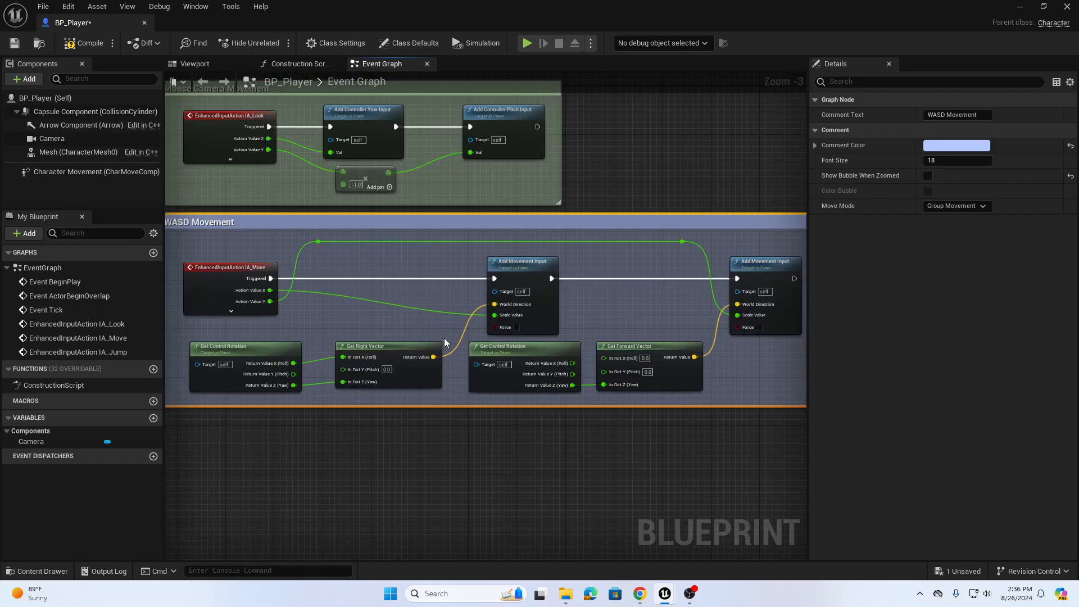
pyautogui.click(95, 171)
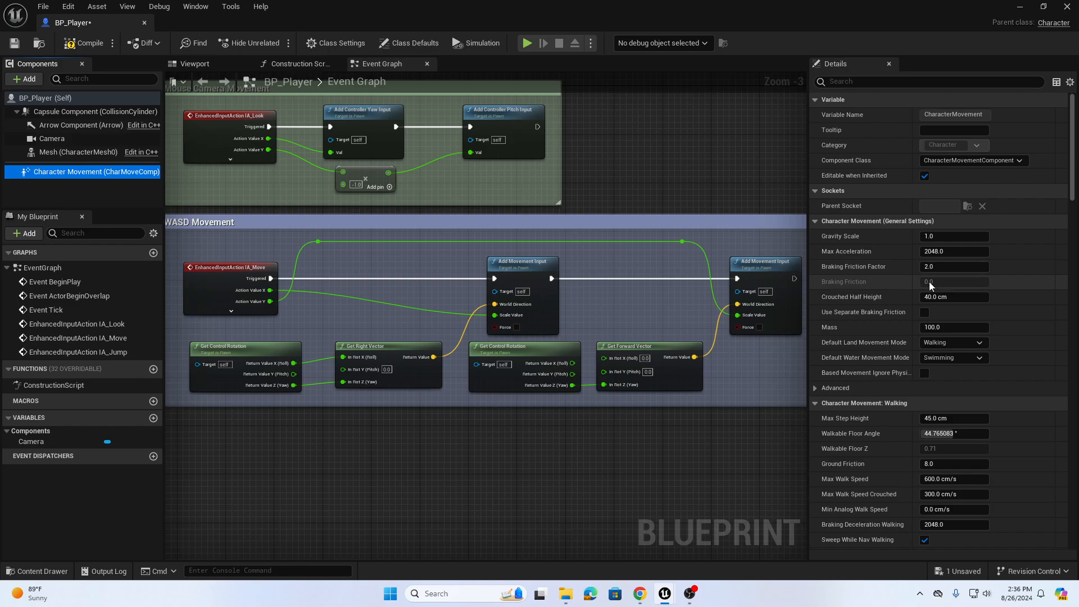
# Enter 600 as the Character Movement component's Max Walk Speed
pyautogui.scroll(-3)
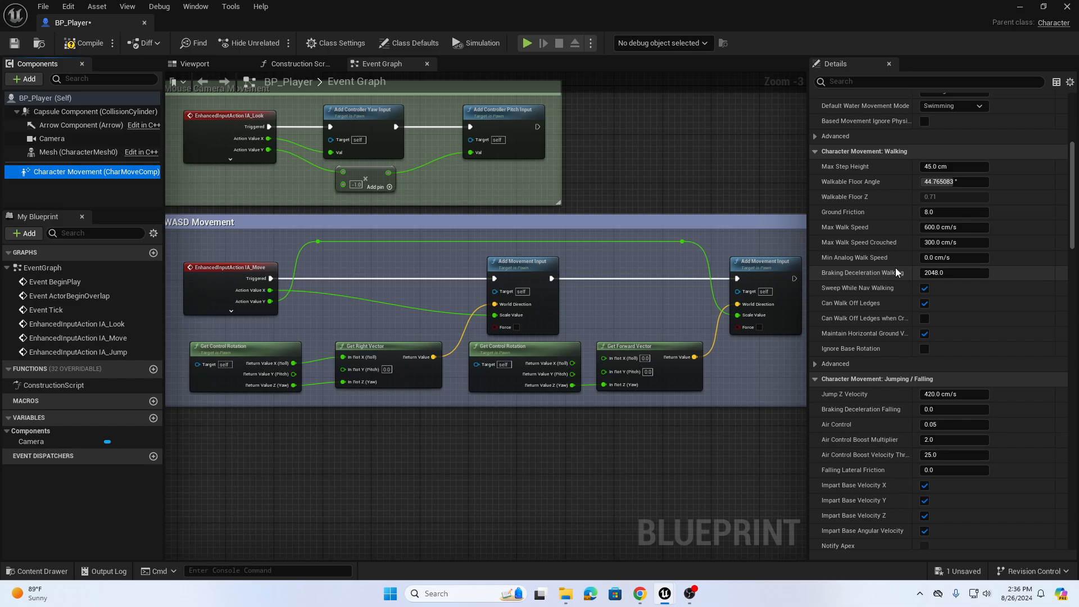
pyautogui.moveTo(860, 237)
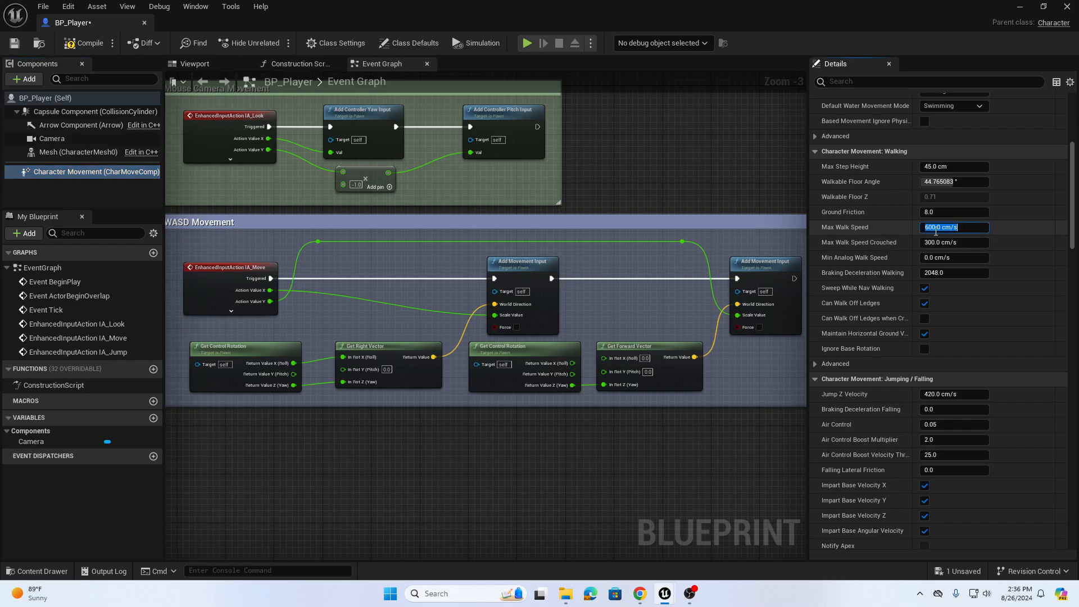
pyautogui.moveTo(954, 227)
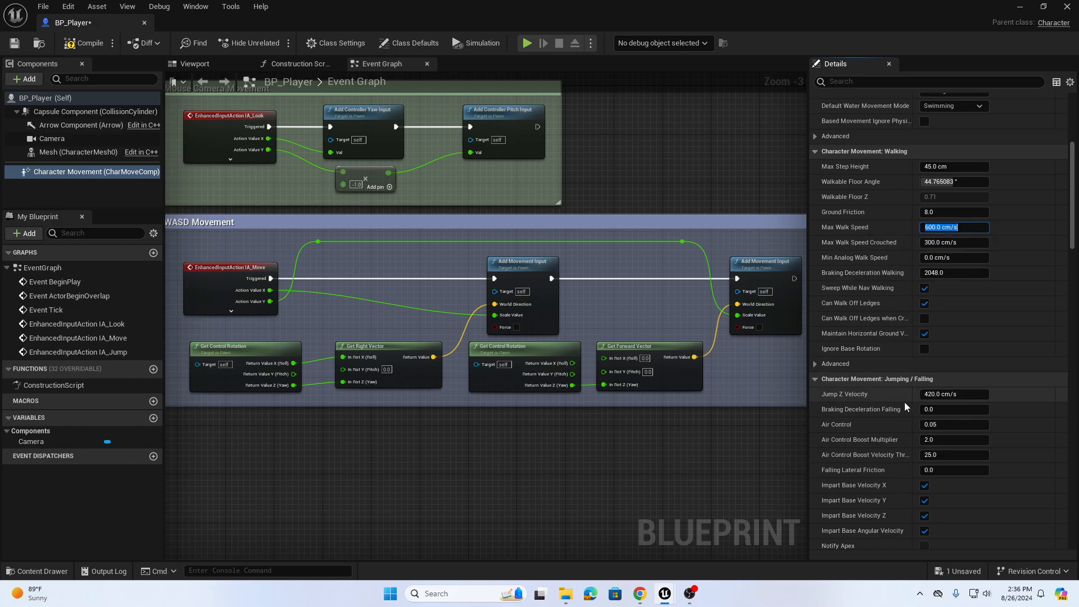
pyautogui.click(925, 318)
pyautogui.write('1')
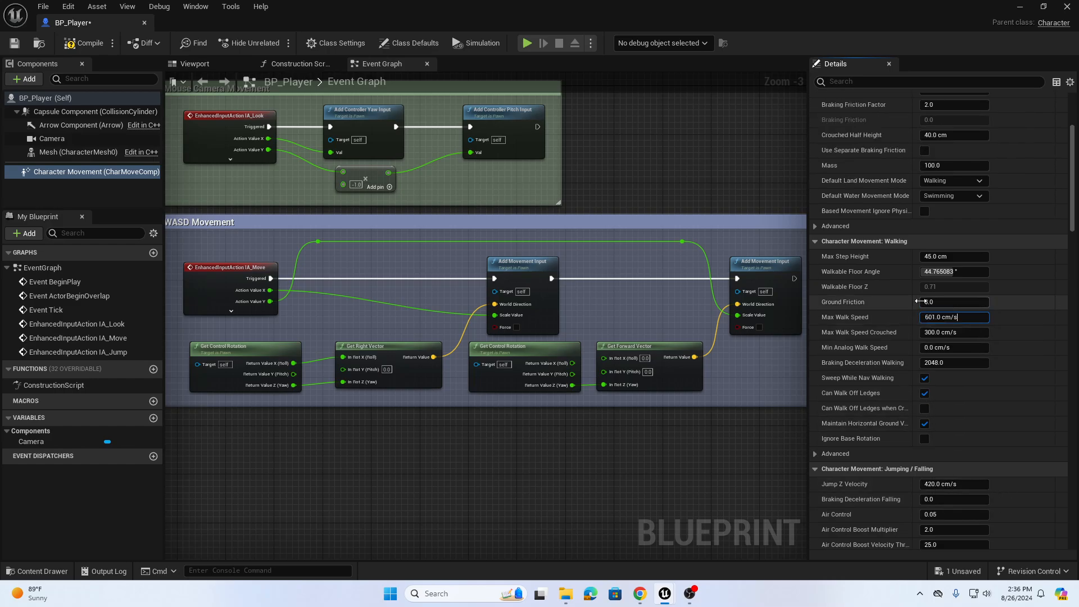
pyautogui.write('8.0')
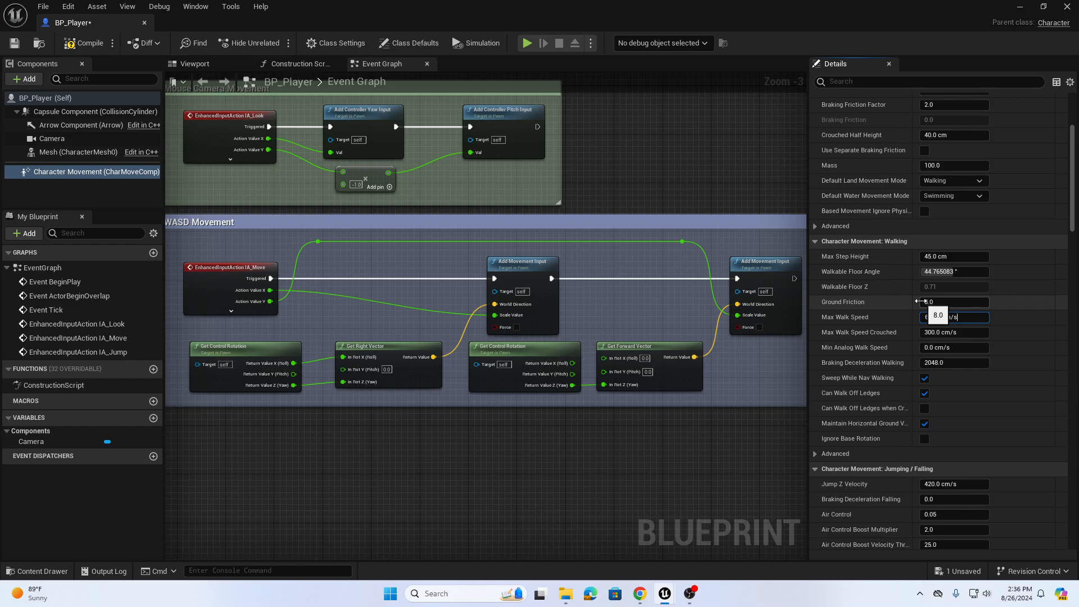
pyautogui.write('600.0')
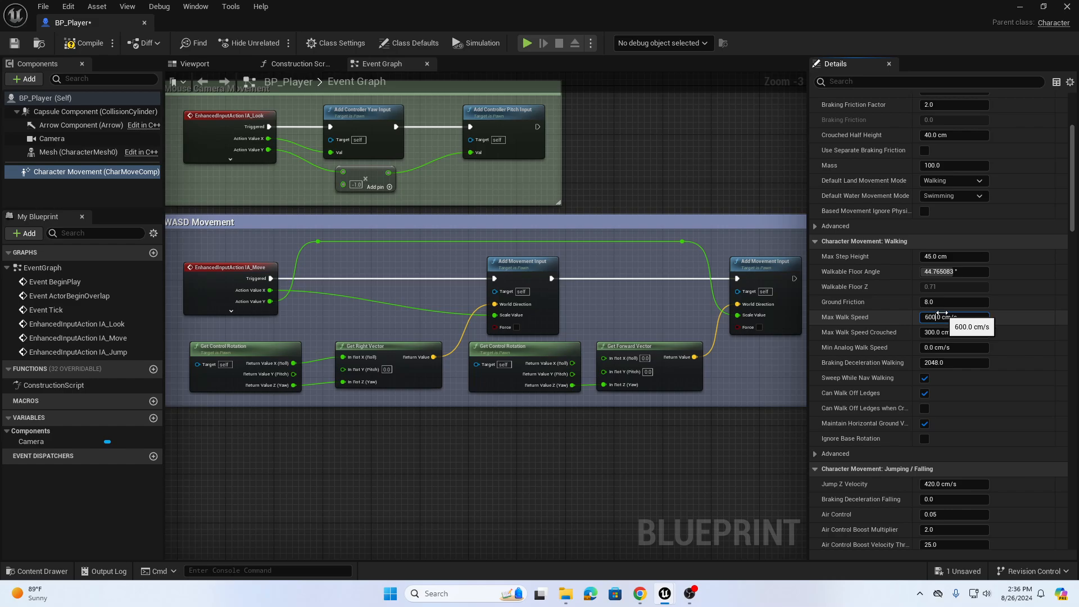
pyautogui.tripleClick(954, 317)
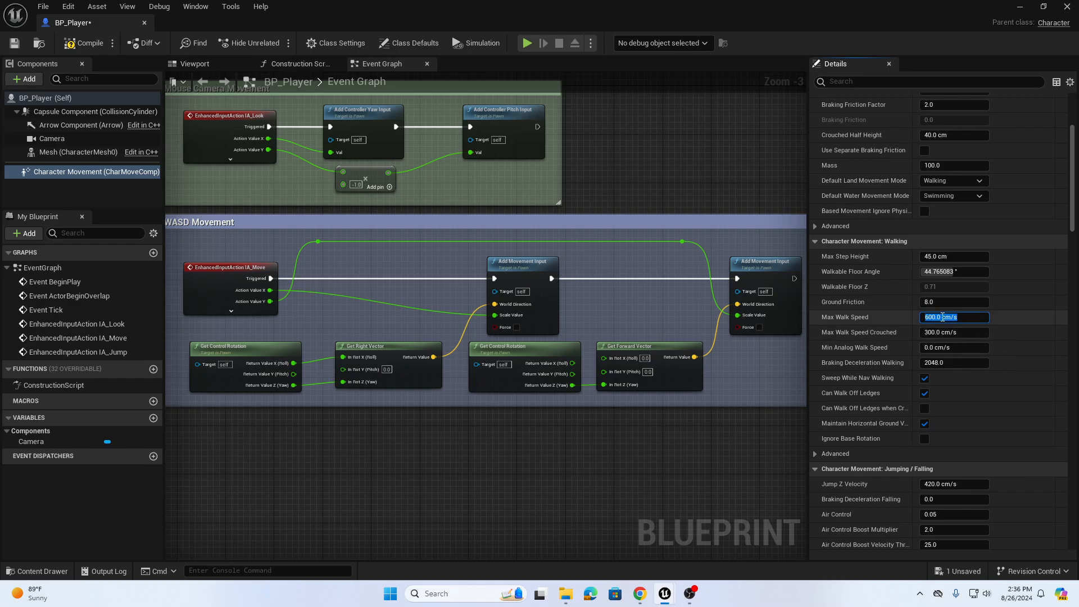